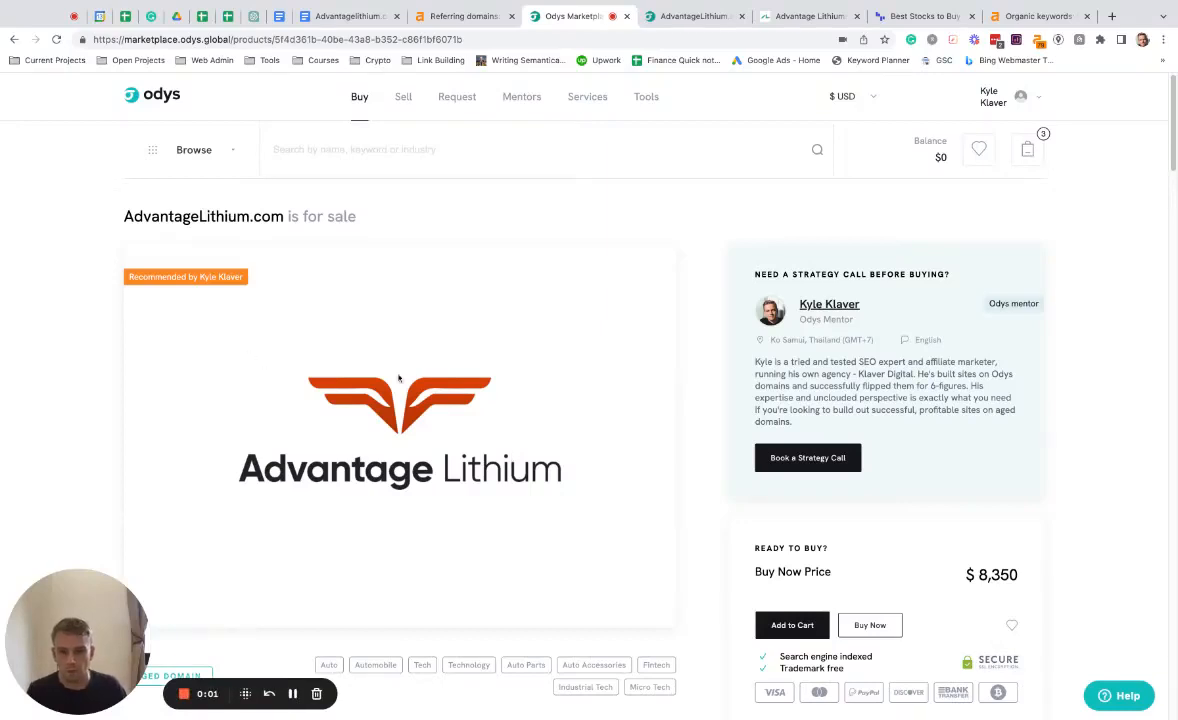
{"action": "mouse_move", "coordinate": [360, 358]}
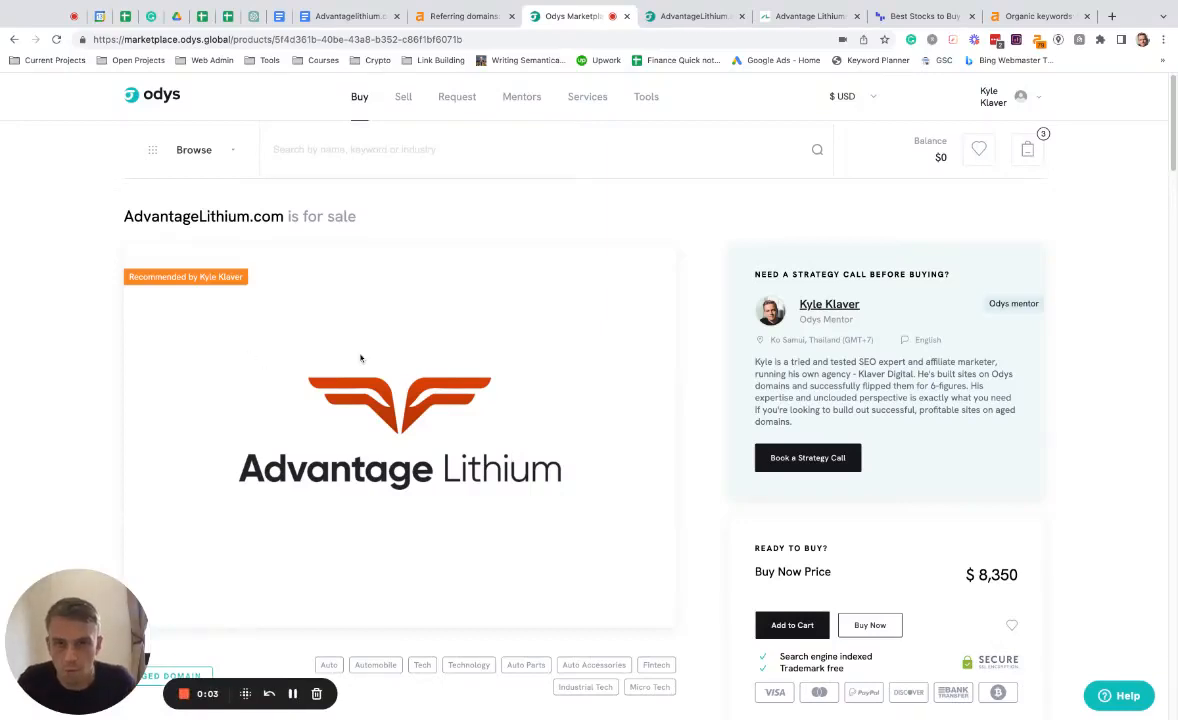
Step: Browse the Odys listing and highlight the AdvantageLithium.com domain name
{"action": "scroll", "scroll_direction": "down", "scroll_amount": 3}
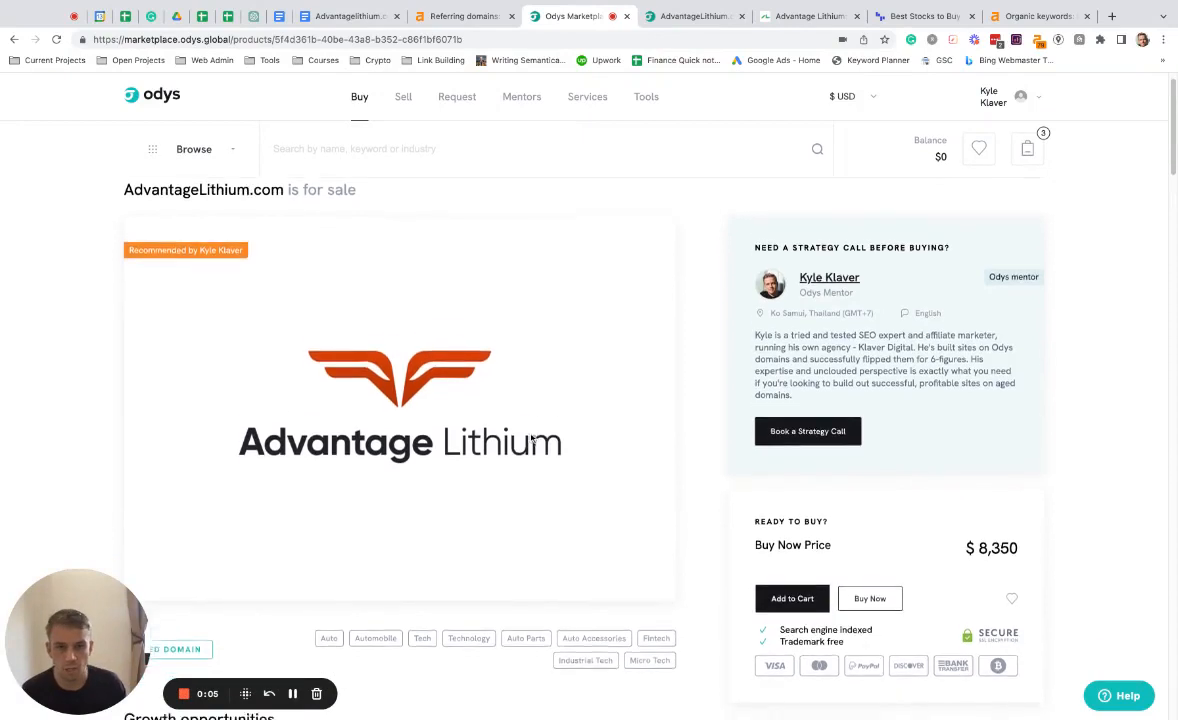
{"action": "scroll", "scroll_direction": "down", "scroll_amount": 3}
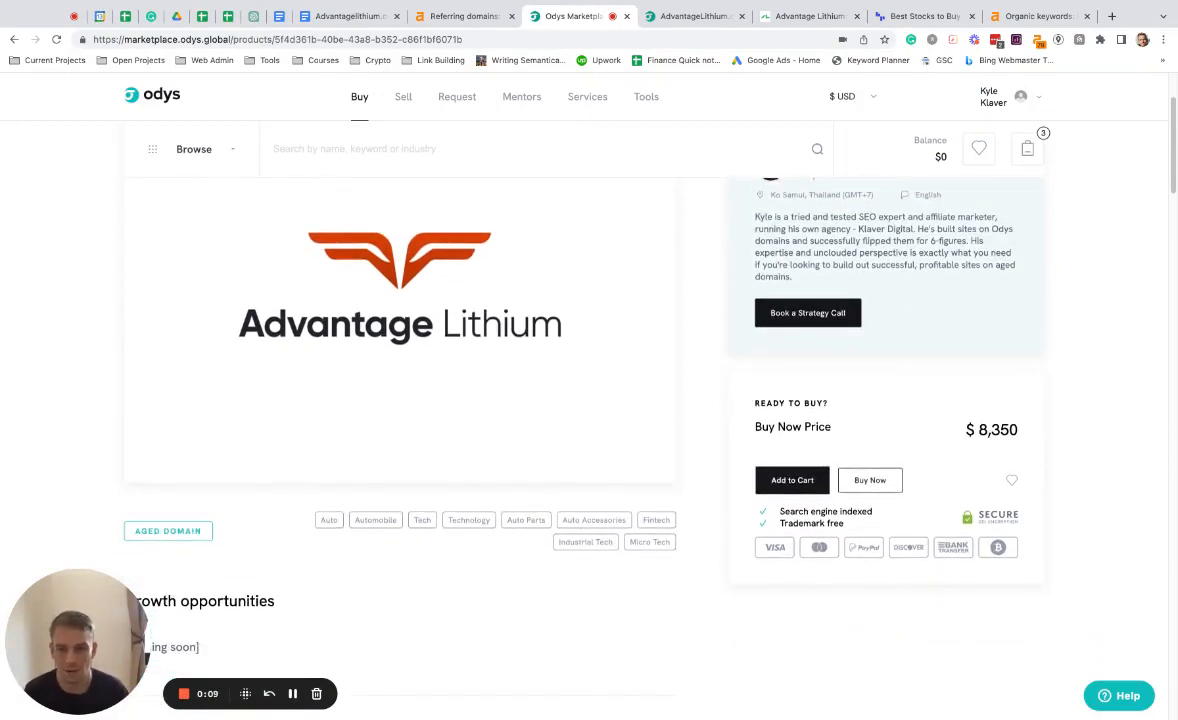
{"action": "mouse_move", "coordinate": [616, 438]}
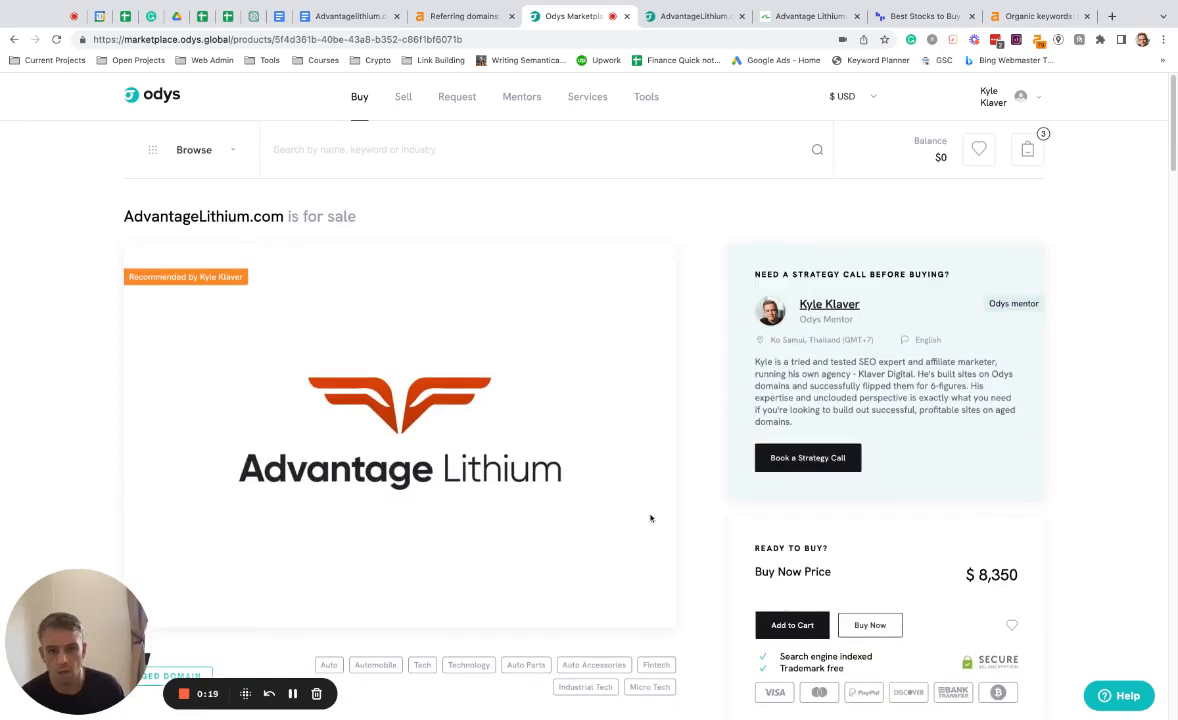
{"action": "double_click", "coordinate": [204, 216]}
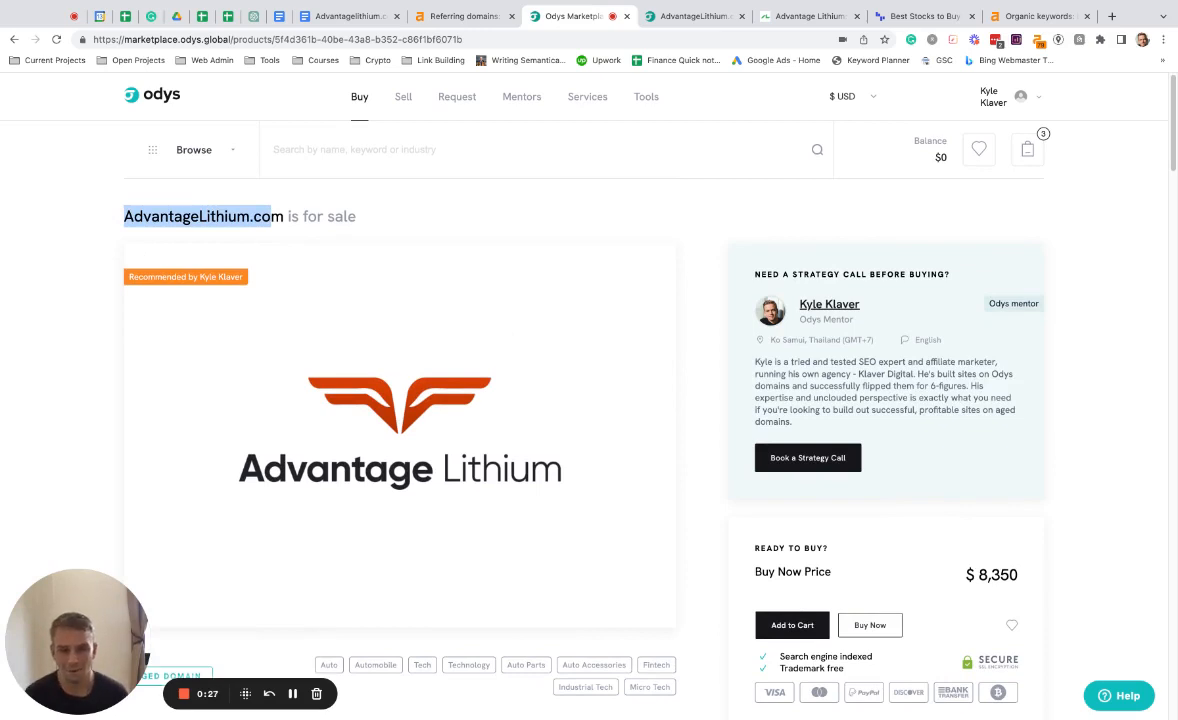
{"action": "scroll", "scroll_direction": "down", "scroll_amount": 3}
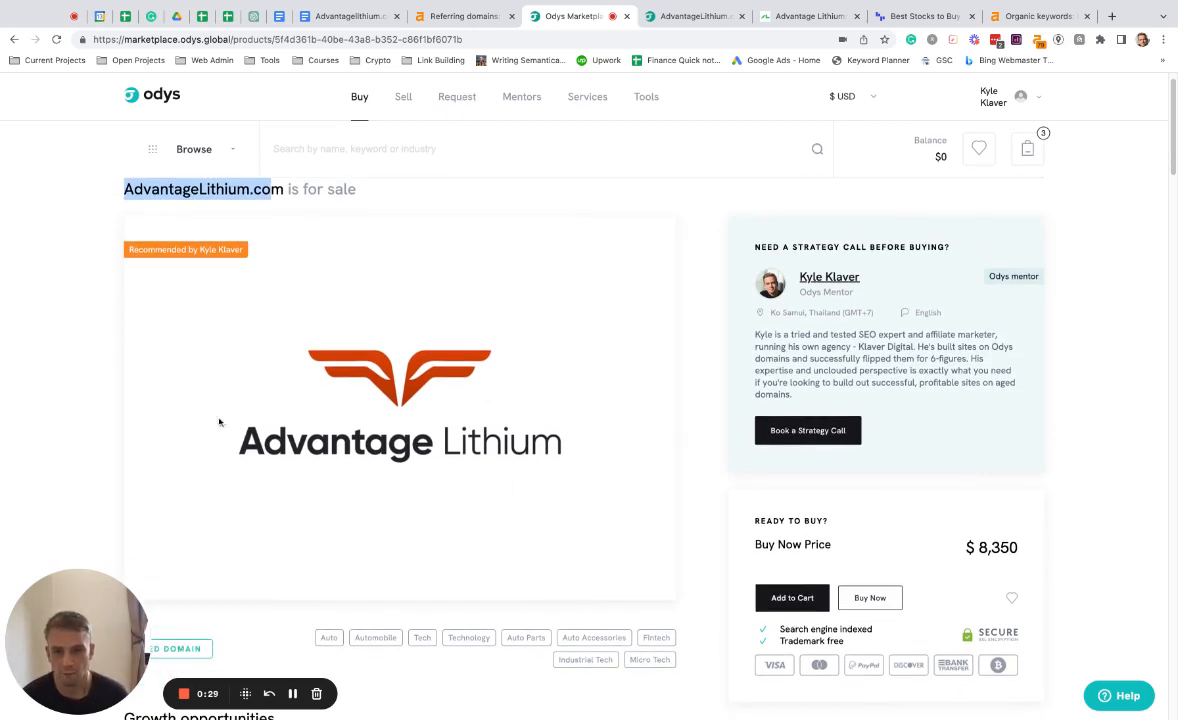
{"action": "mouse_move", "coordinate": [506, 280]}
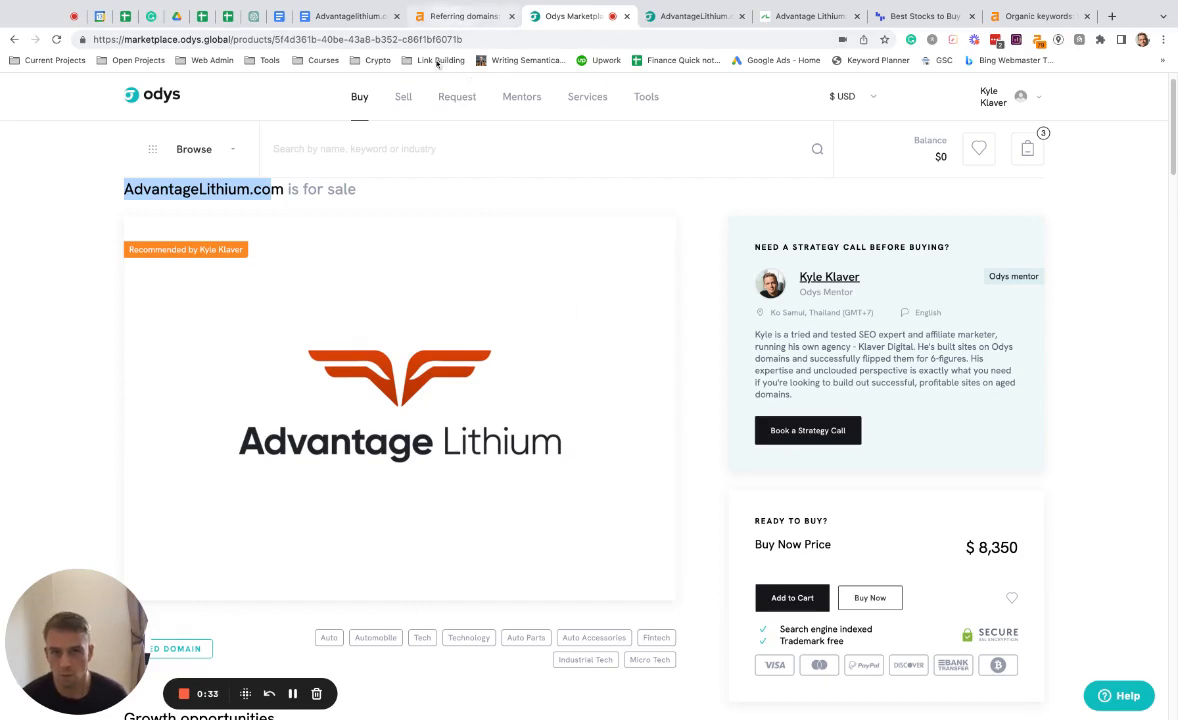
Step: Bring up the domain selection notes, then the Ahrefs referring-domains report with thelancet.com backlinks
{"action": "left_click", "coordinate": [356, 16]}
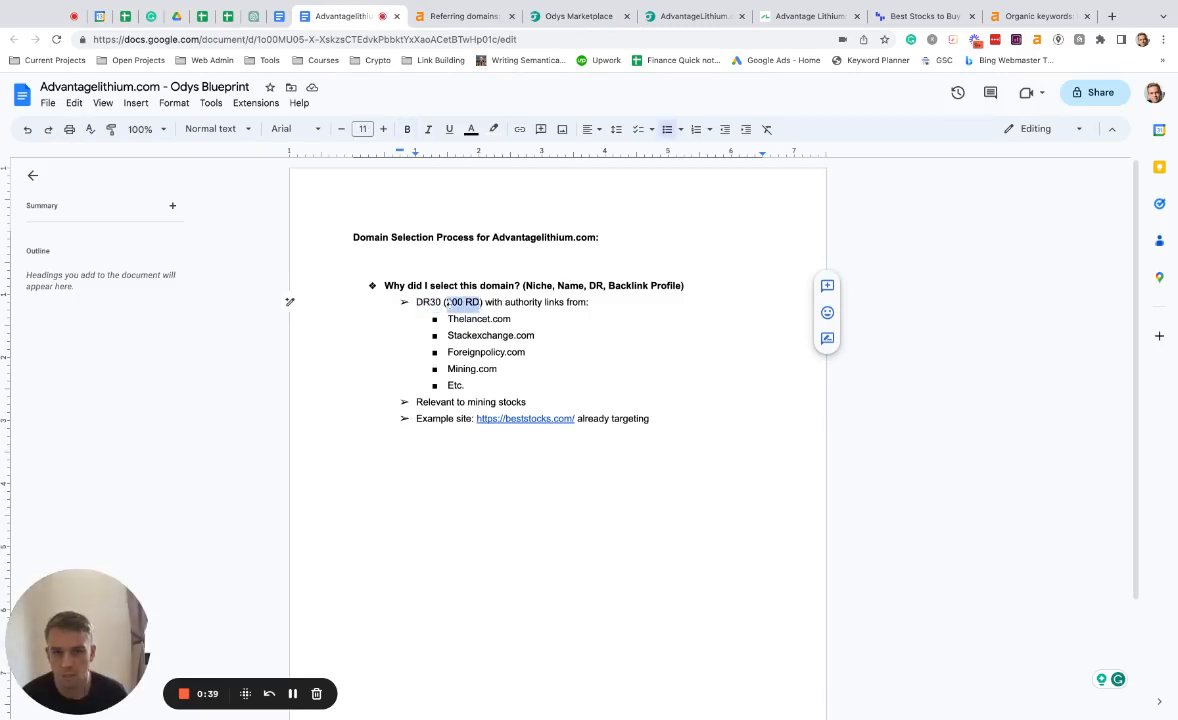
{"action": "left_click", "coordinate": [460, 16]}
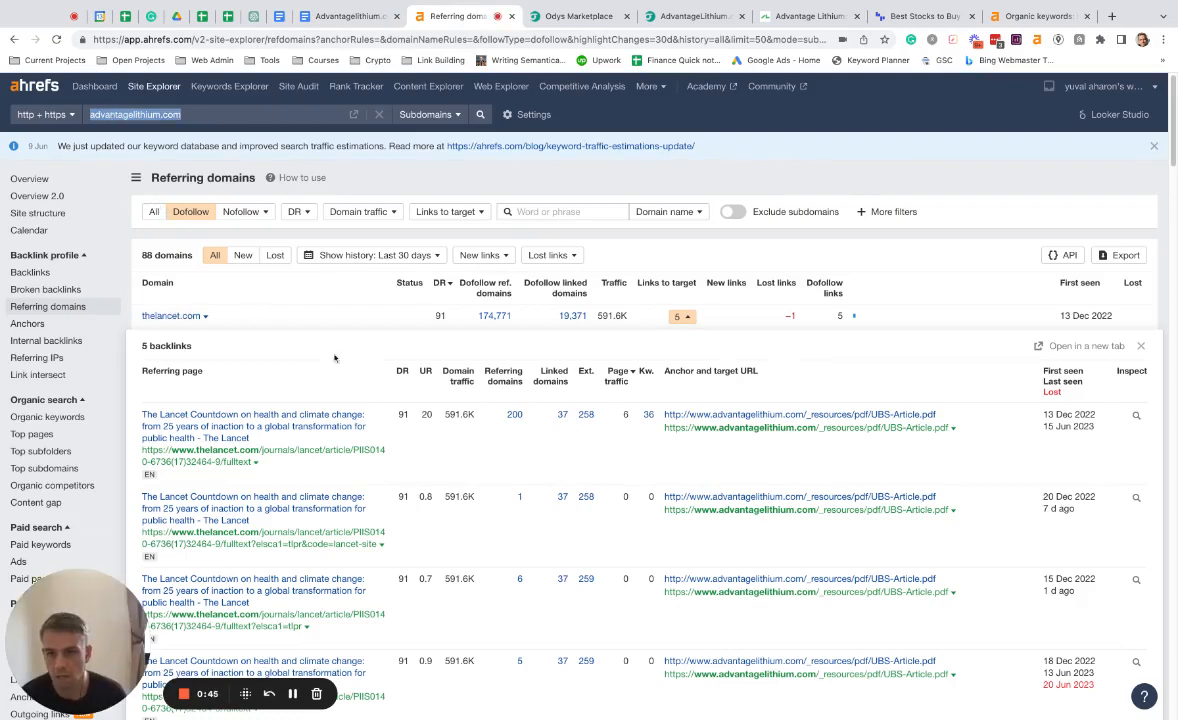
Step: Scroll the backlink rows from thelancet.com down to mining.com and engineering.com, then show the archived site
{"action": "scroll", "scroll_direction": "down", "scroll_amount": 3}
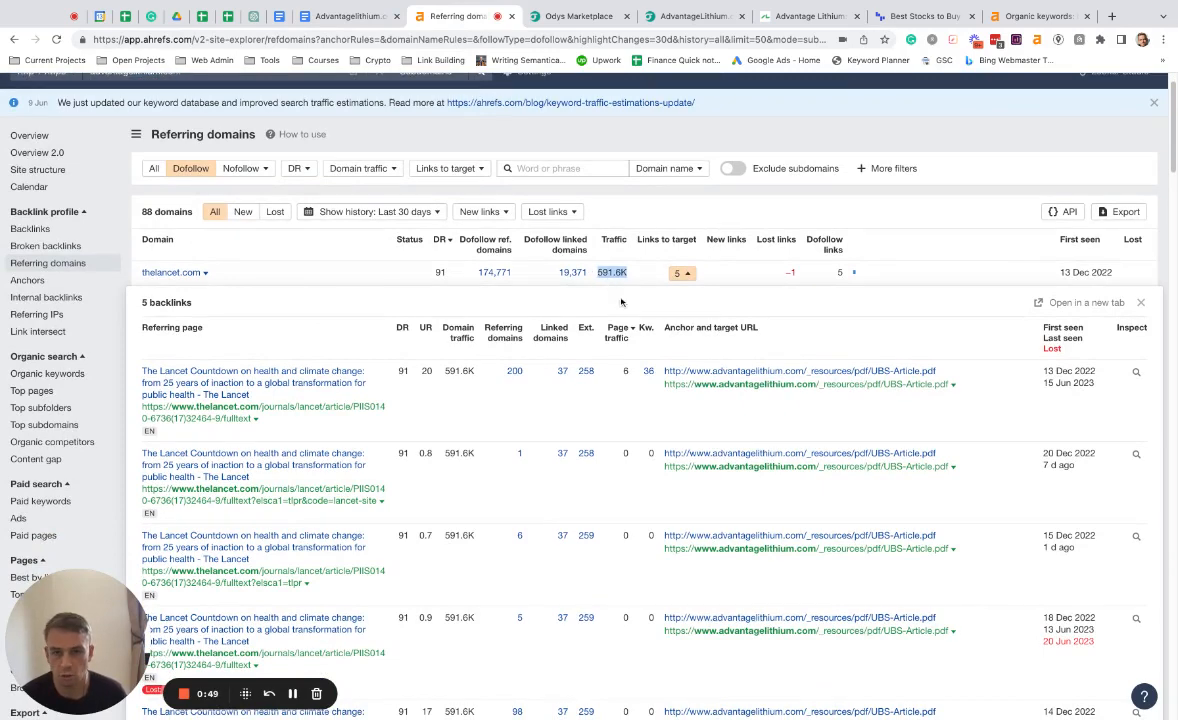
{"action": "scroll", "scroll_direction": "down", "scroll_amount": 3}
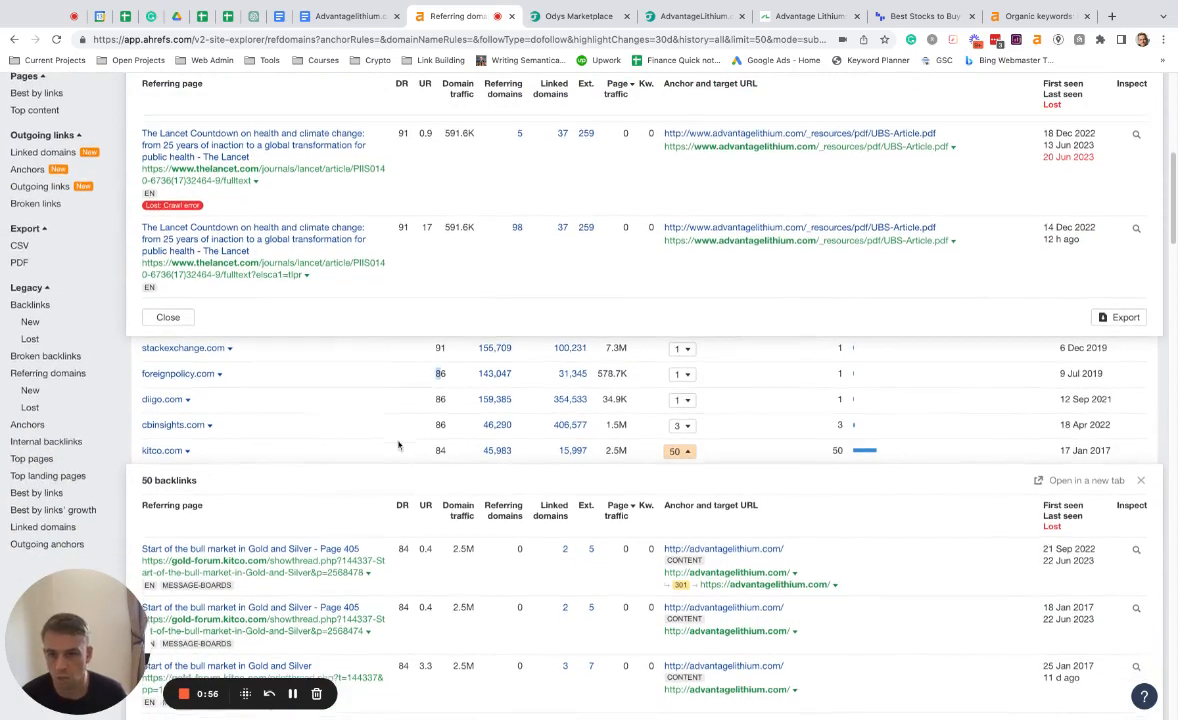
{"action": "scroll", "scroll_direction": "down", "scroll_amount": 3}
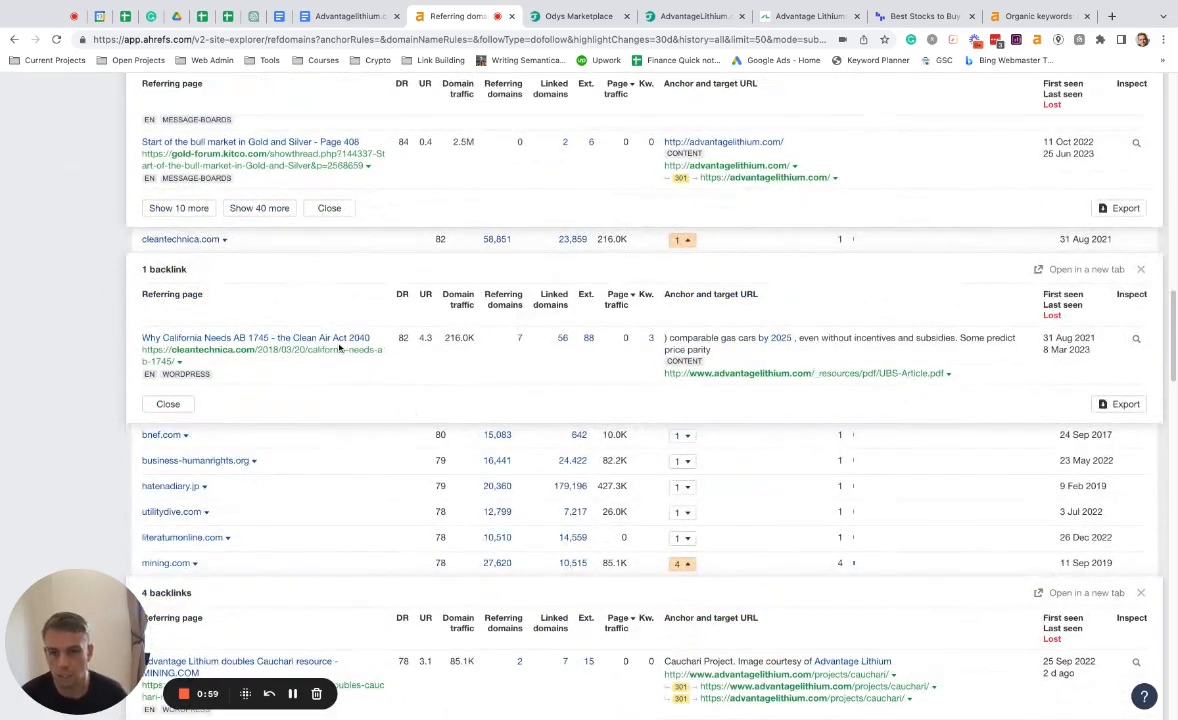
{"action": "scroll", "scroll_direction": "down", "scroll_amount": 3}
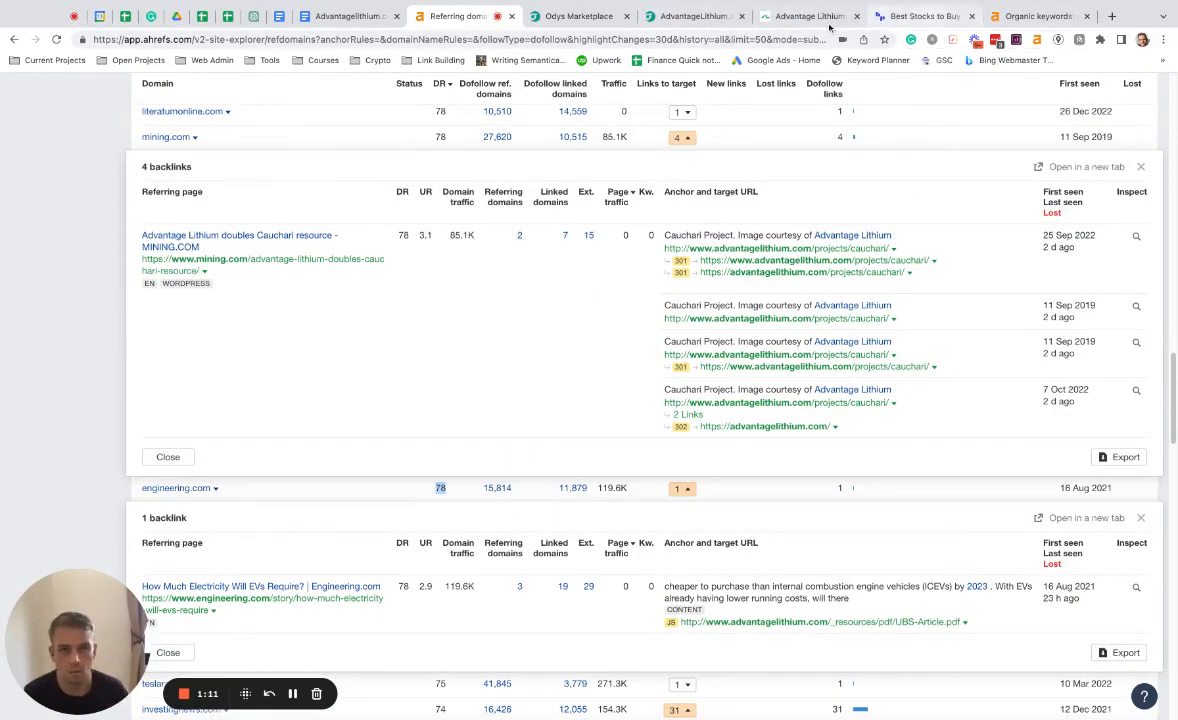
{"action": "left_click", "coordinate": [810, 16]}
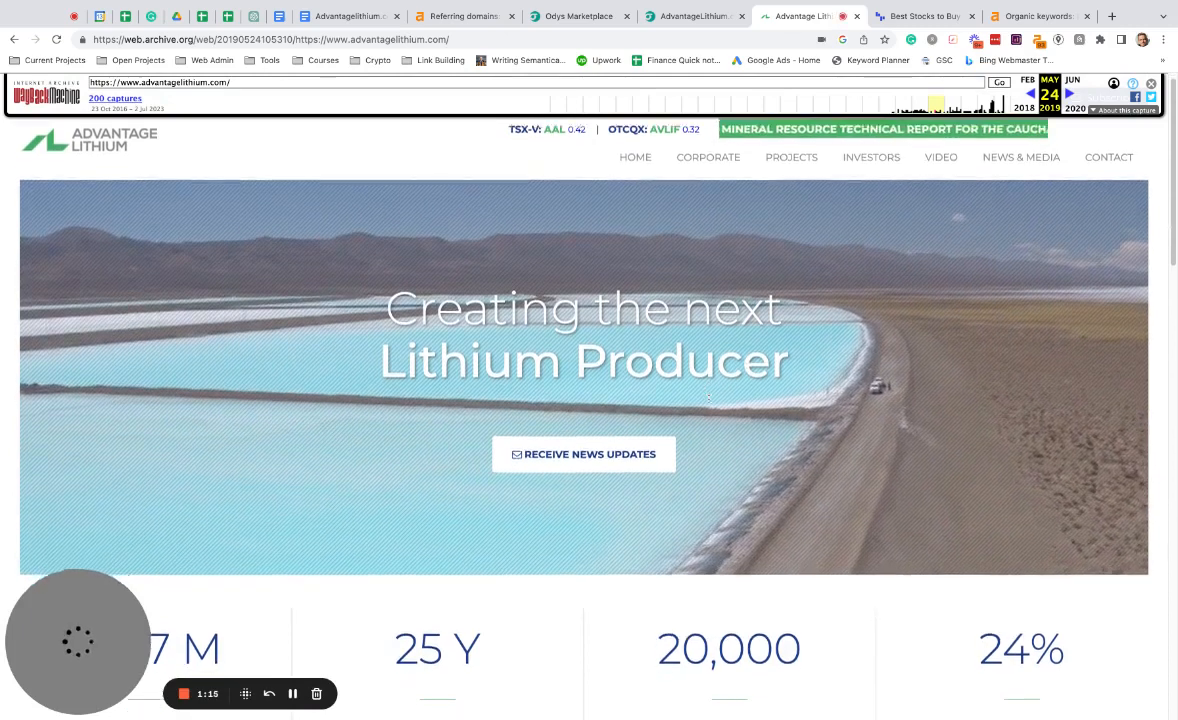
Step: Browse the May 2019 snapshot past its $827M NPV and highlighted 24% IRR, then open the example site beststocks.com
{"action": "scroll", "scroll_direction": "down", "scroll_amount": 3}
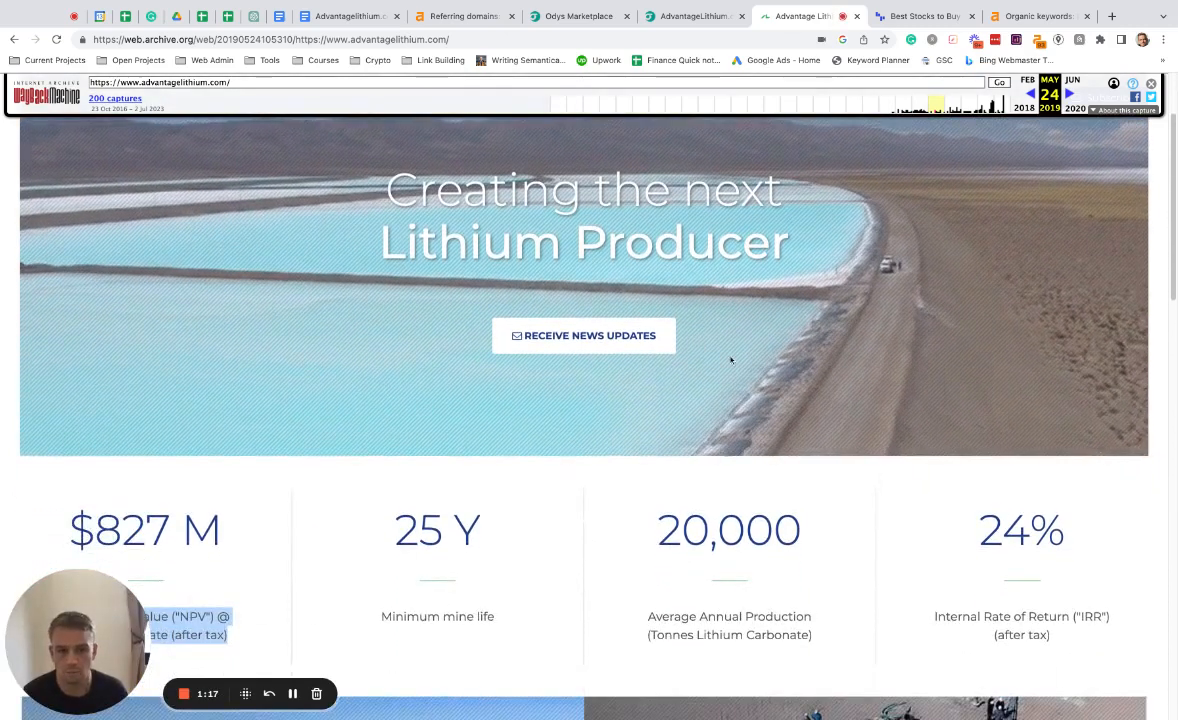
{"action": "scroll", "scroll_direction": "down", "scroll_amount": 3}
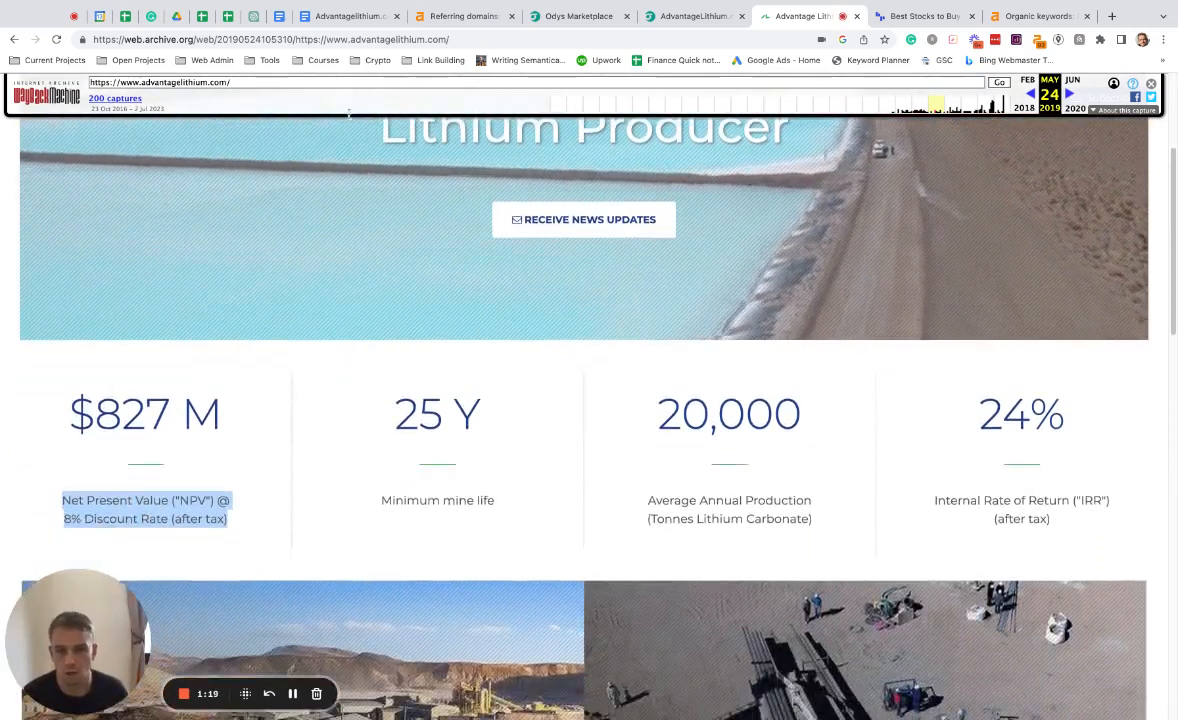
{"action": "double_click", "coordinate": [1020, 414]}
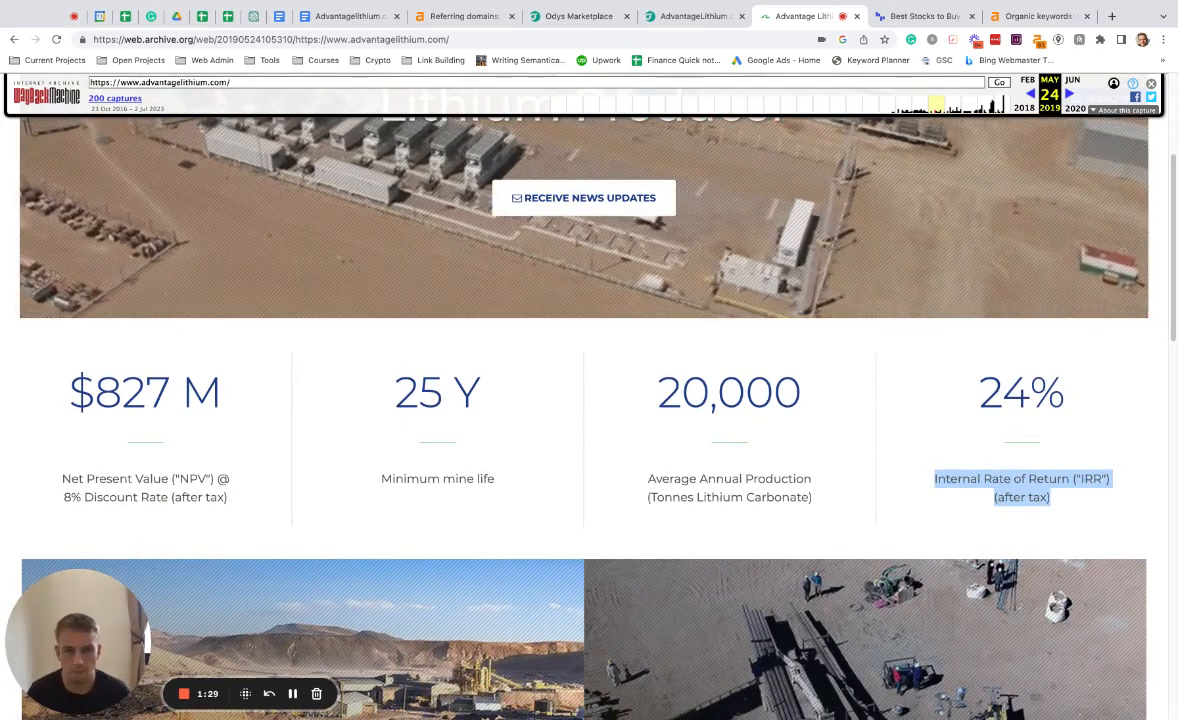
{"action": "scroll", "scroll_direction": "down", "scroll_amount": 3}
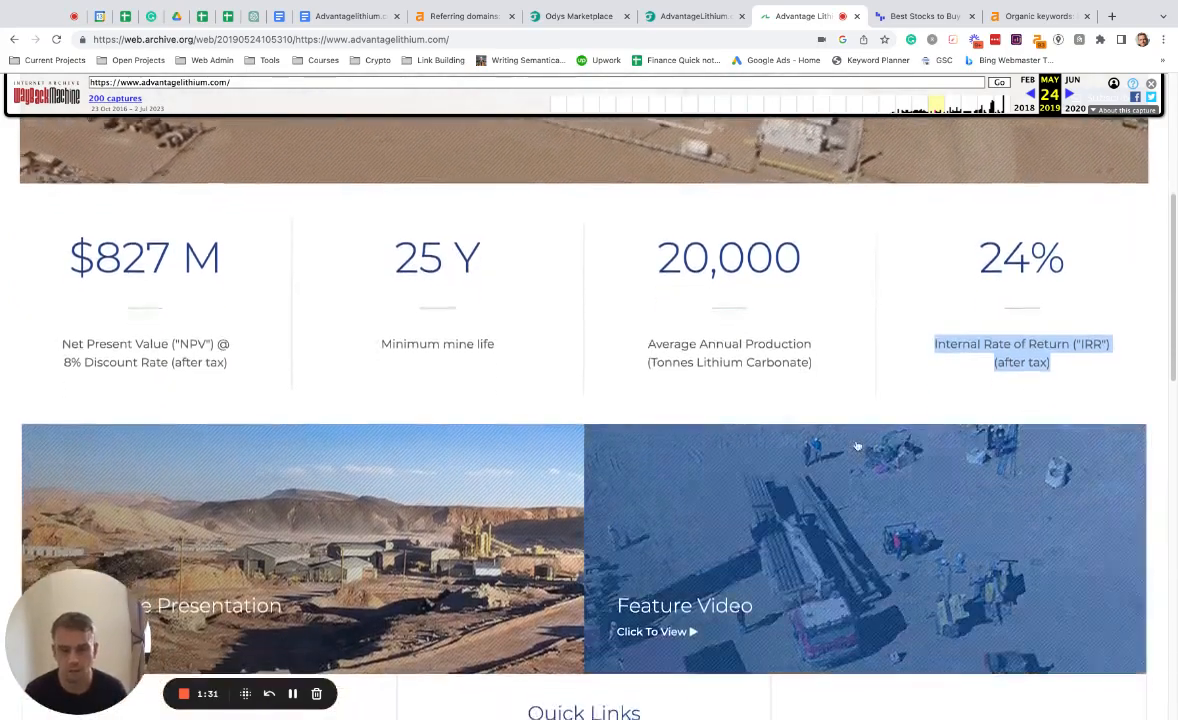
{"action": "scroll", "scroll_direction": "down", "scroll_amount": 3}
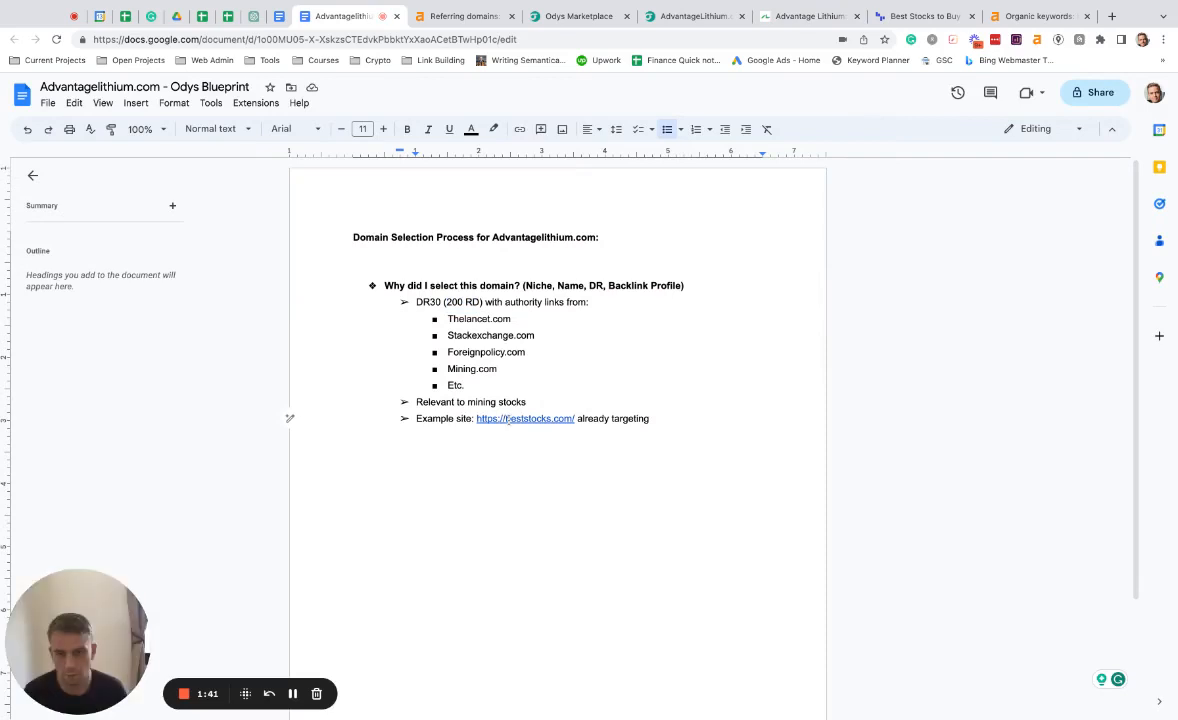
{"action": "left_click", "coordinate": [524, 418]}
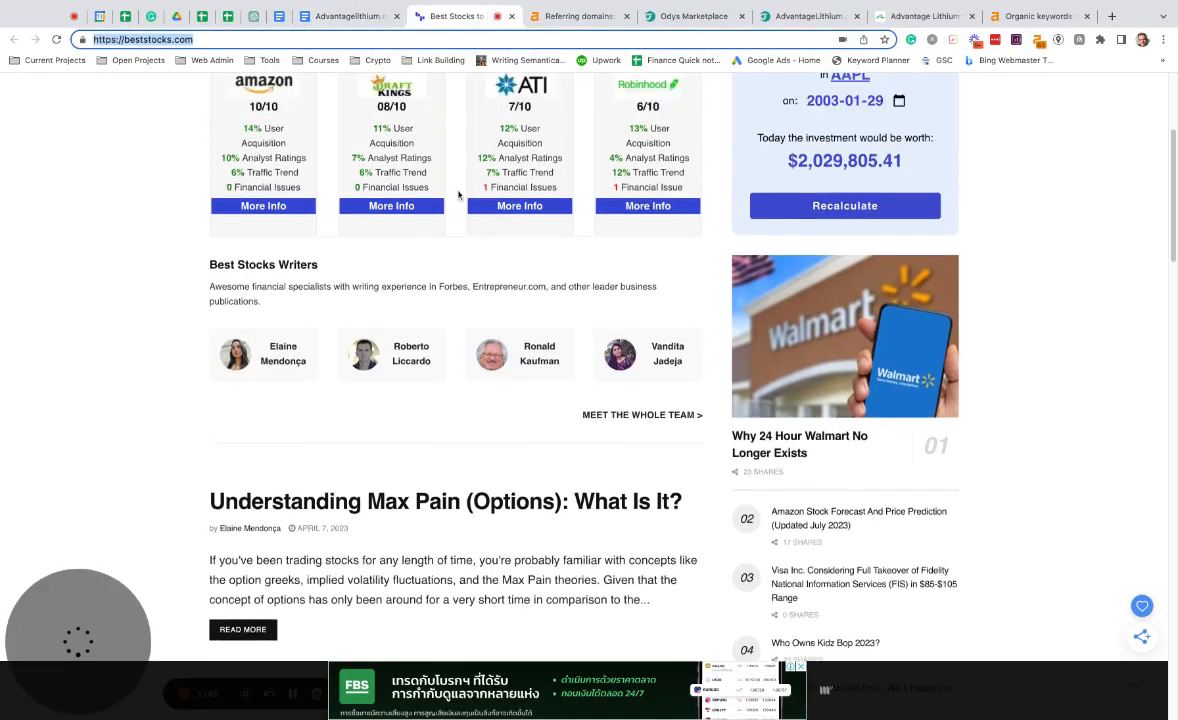
{"action": "scroll", "scroll_direction": "up", "scroll_amount": 3}
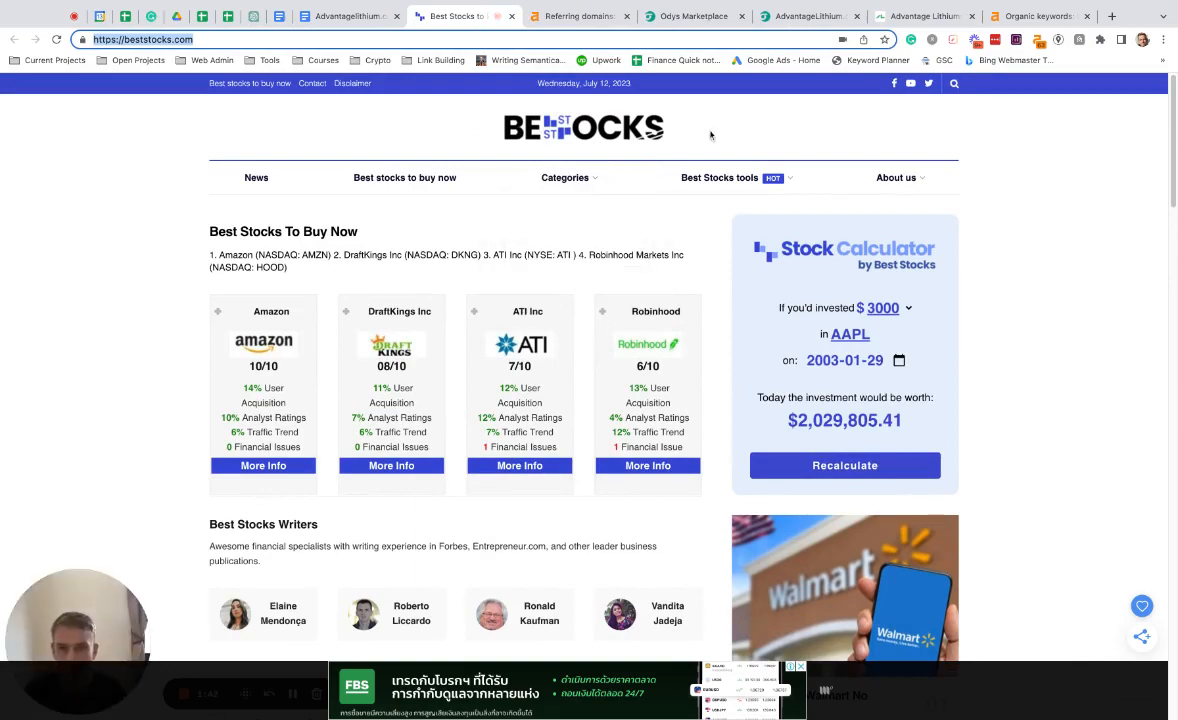
{"action": "scroll", "scroll_direction": "down", "scroll_amount": 3}
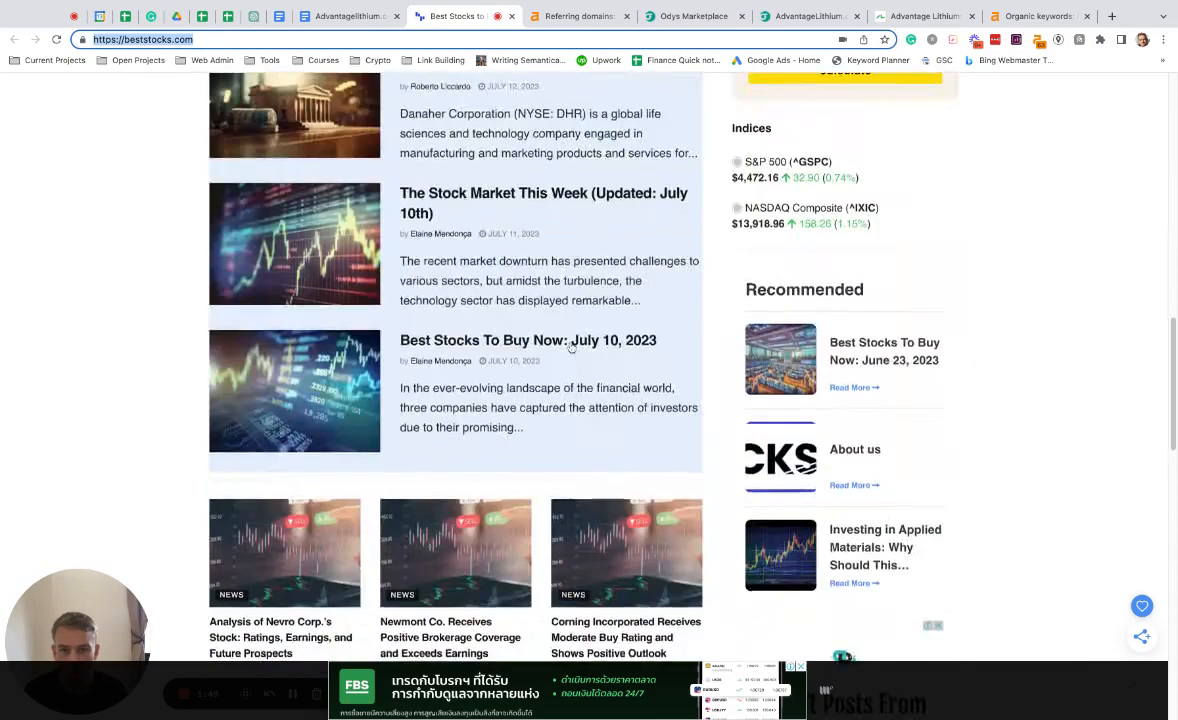
{"action": "scroll", "scroll_direction": "down", "scroll_amount": 3}
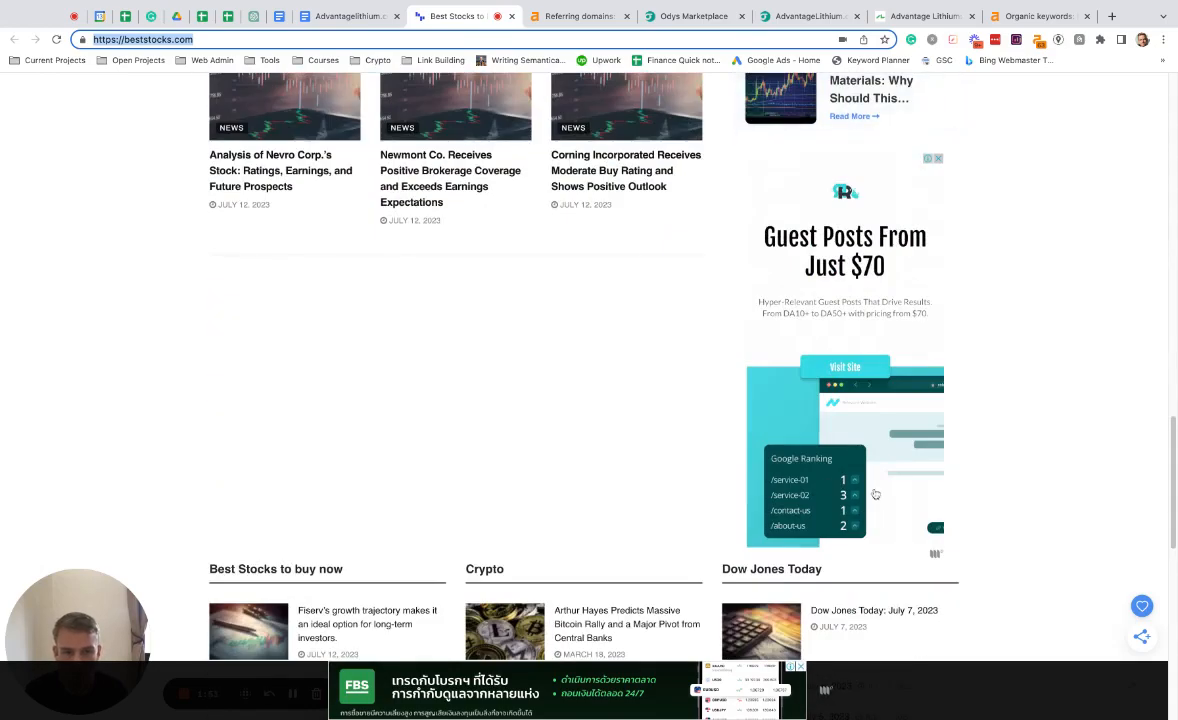
{"action": "scroll", "scroll_direction": "down", "scroll_amount": 3}
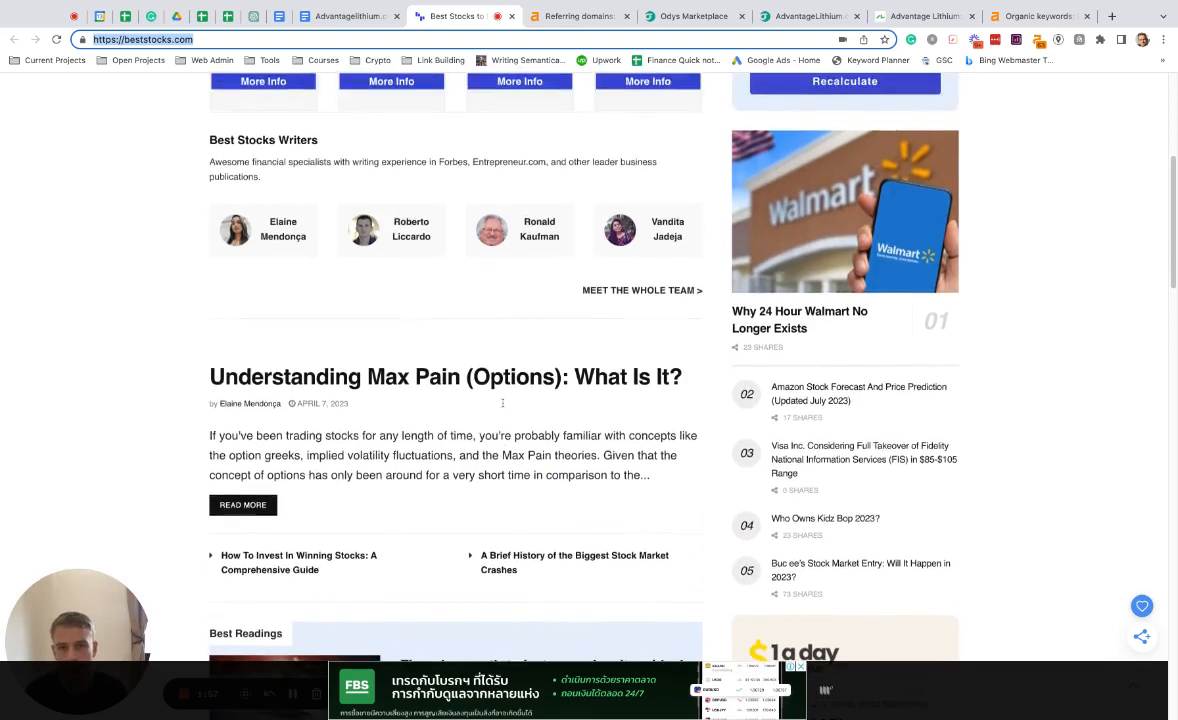
{"action": "scroll", "scroll_direction": "up", "scroll_amount": 3}
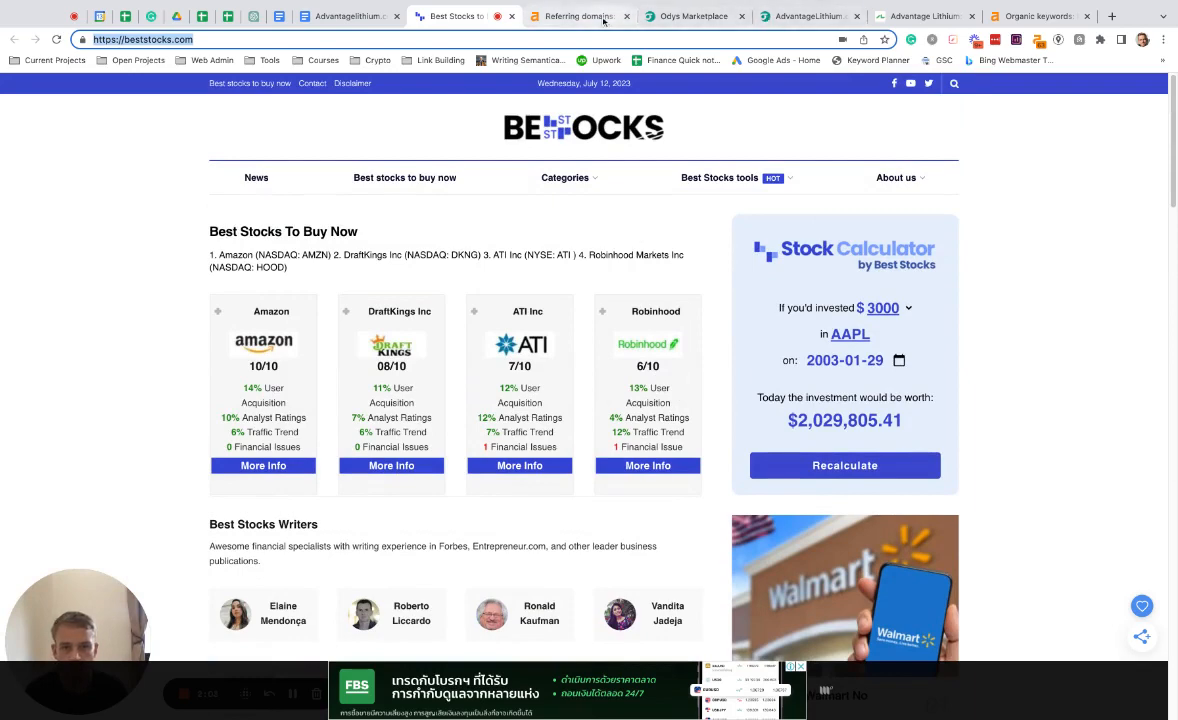
Step: Show beststocks.com's six 'lithium' organic keywords, highlight the analysed domain, and glance at its homepage
{"action": "left_click", "coordinate": [690, 16]}
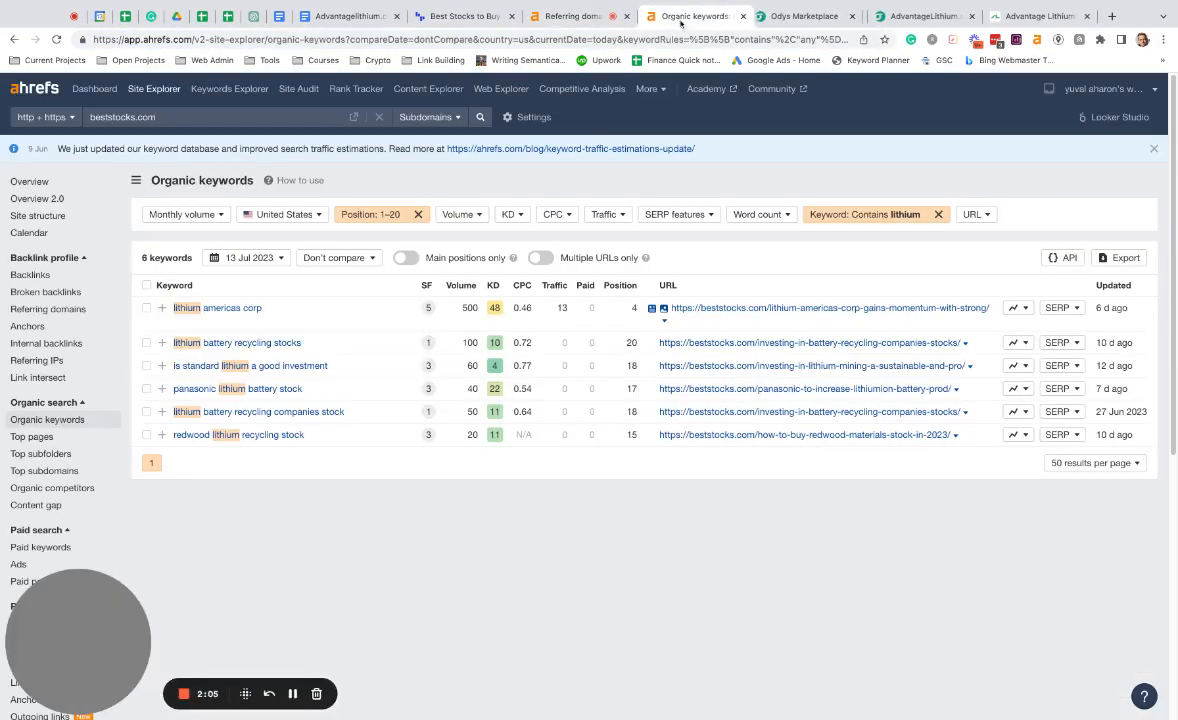
{"action": "triple_click", "coordinate": [120, 116]}
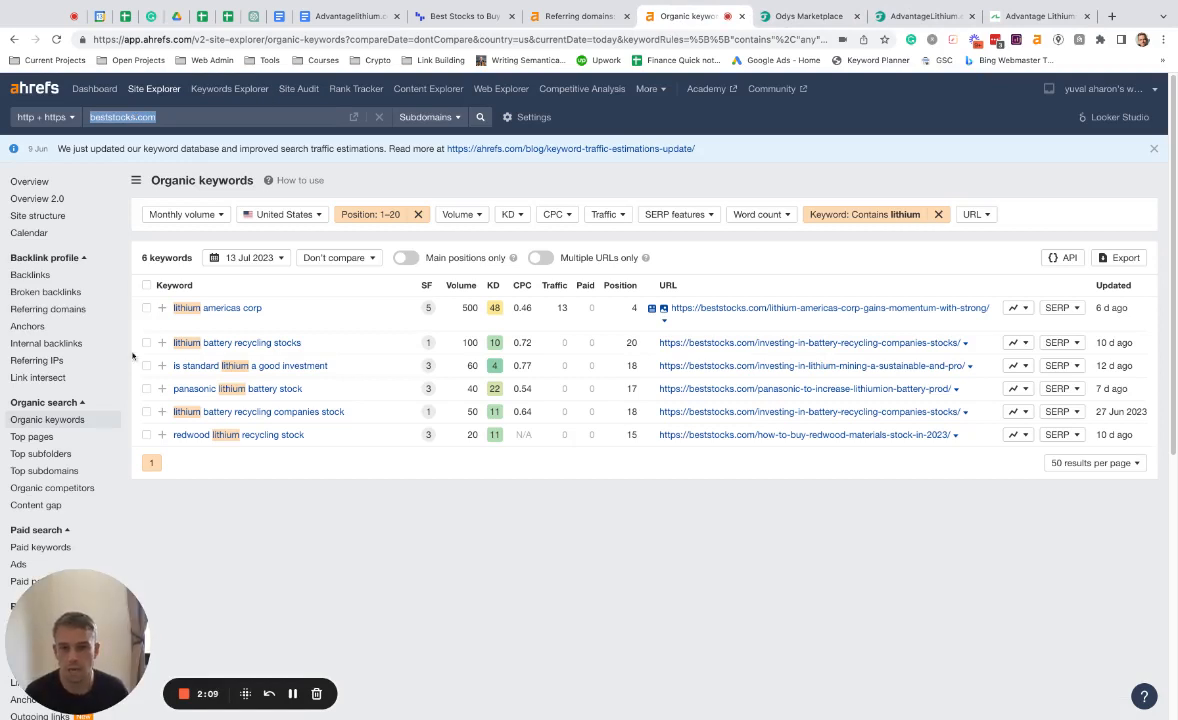
{"action": "mouse_move", "coordinate": [112, 524]}
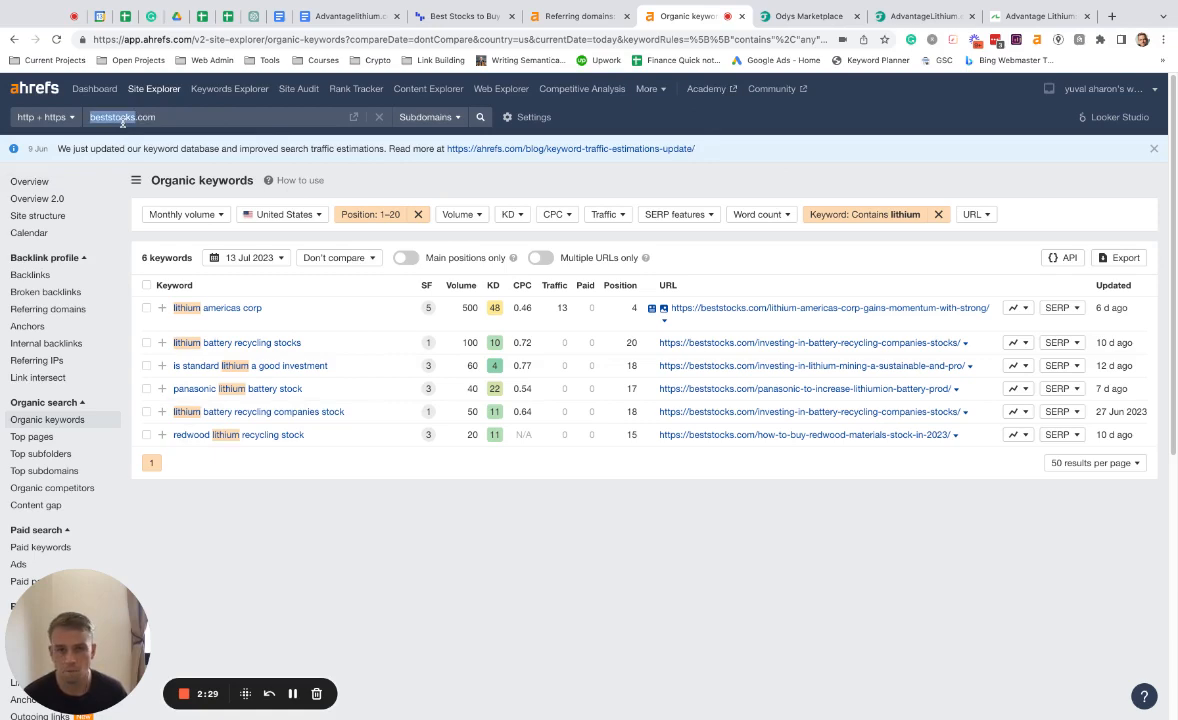
{"action": "left_click", "coordinate": [464, 16]}
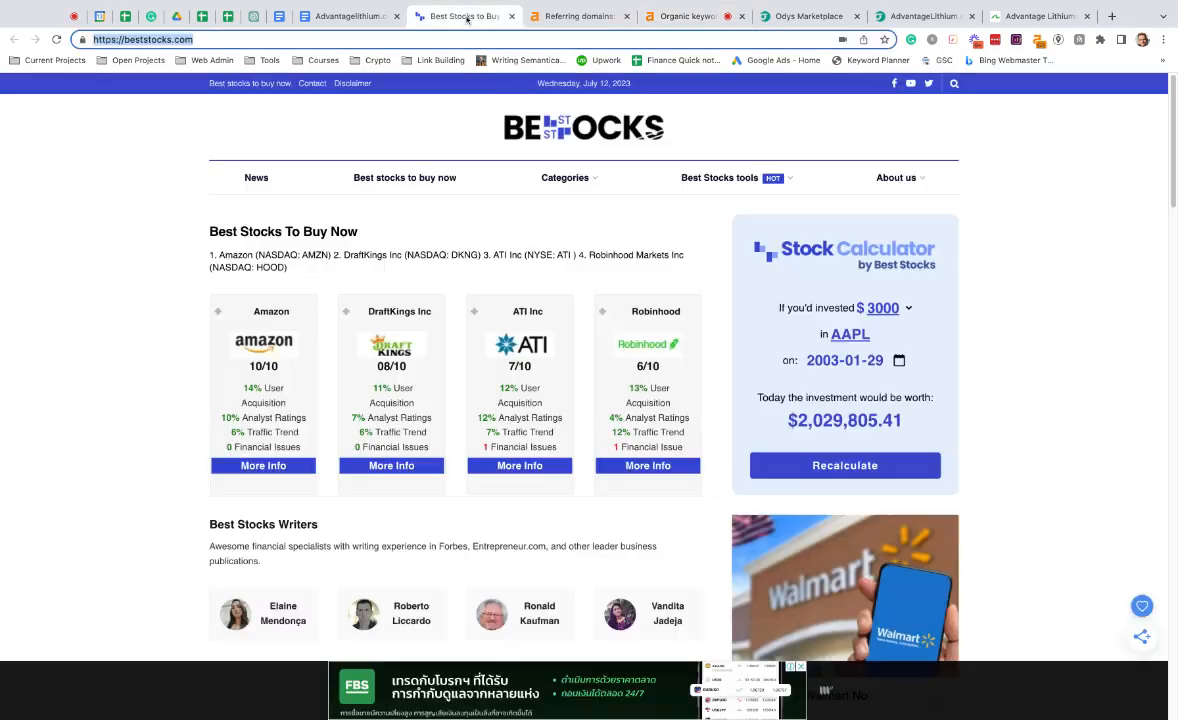
{"action": "left_click", "coordinate": [692, 16]}
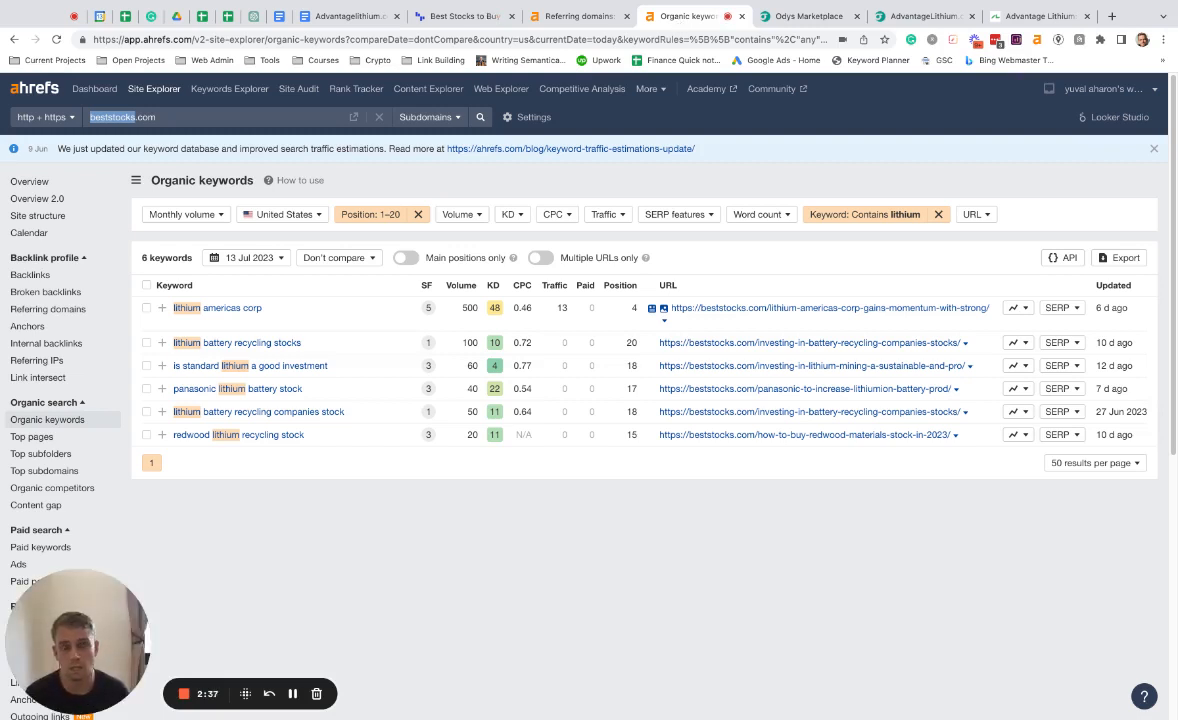
{"action": "mouse_move", "coordinate": [828, 308]}
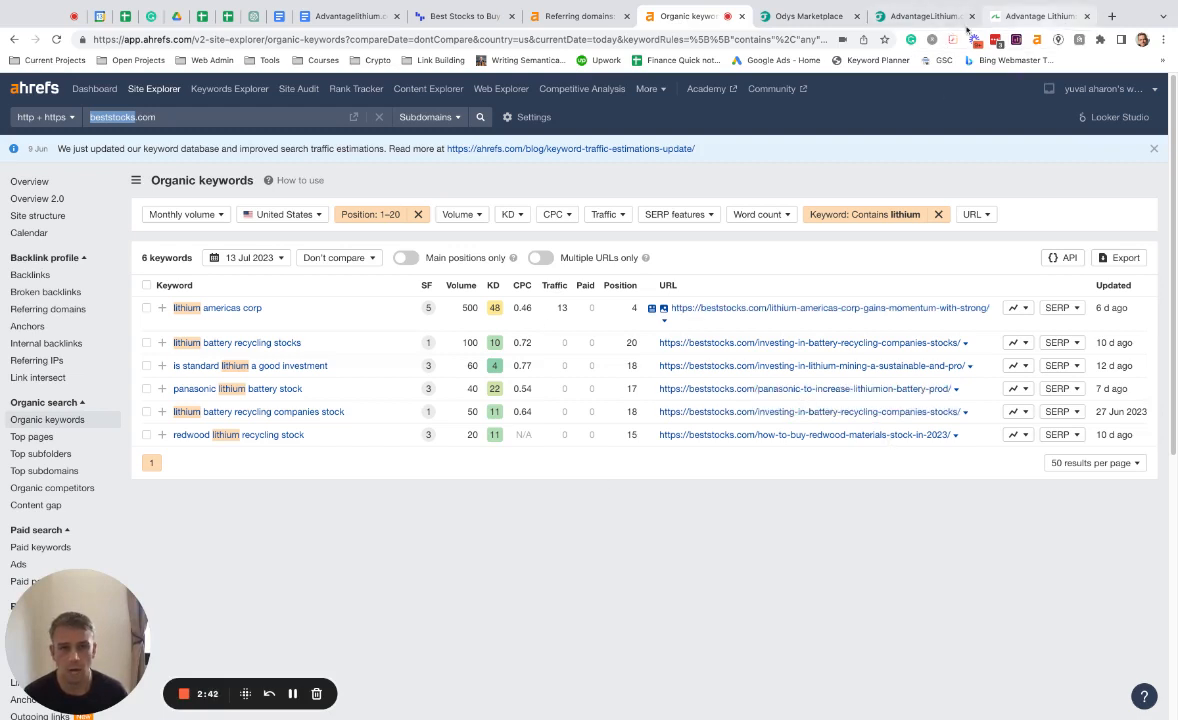
Step: Switch to the Wayback Machine snapshot of the 'Creating the next Lithium Producer' homepage
{"action": "left_click", "coordinate": [916, 16]}
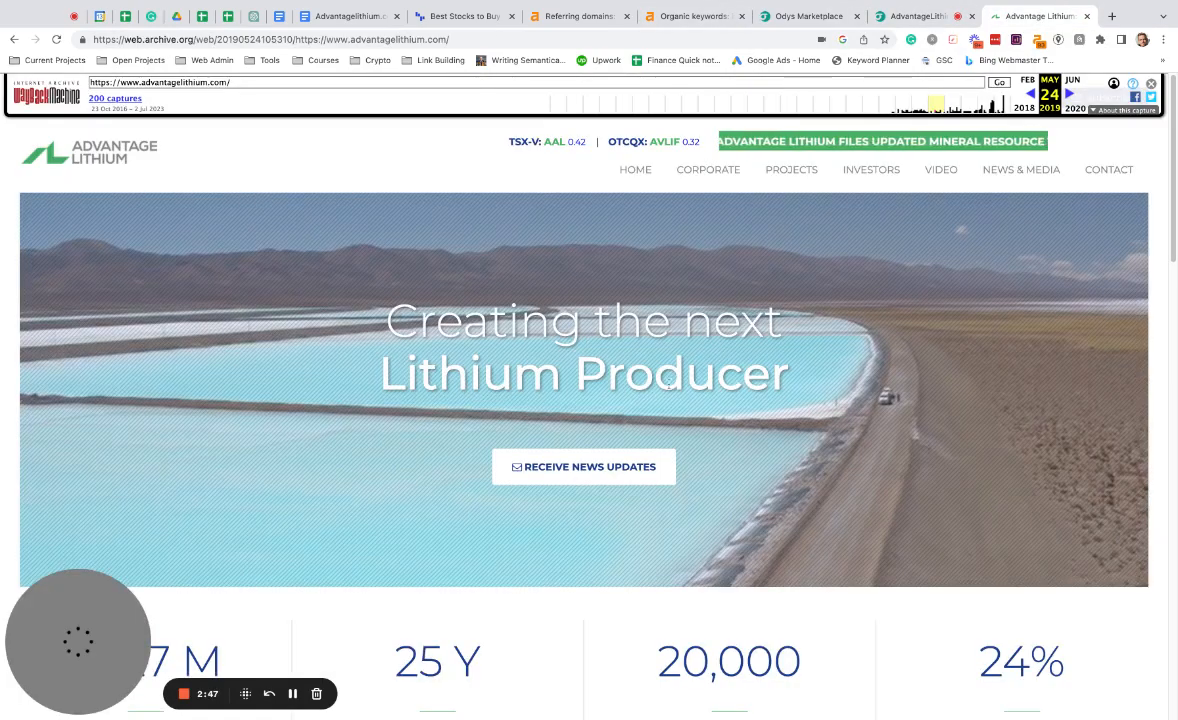
Step: Scroll the archived homepage to its project figures and highlight the 24% IRR label
{"action": "scroll", "scroll_direction": "down", "scroll_amount": 3}
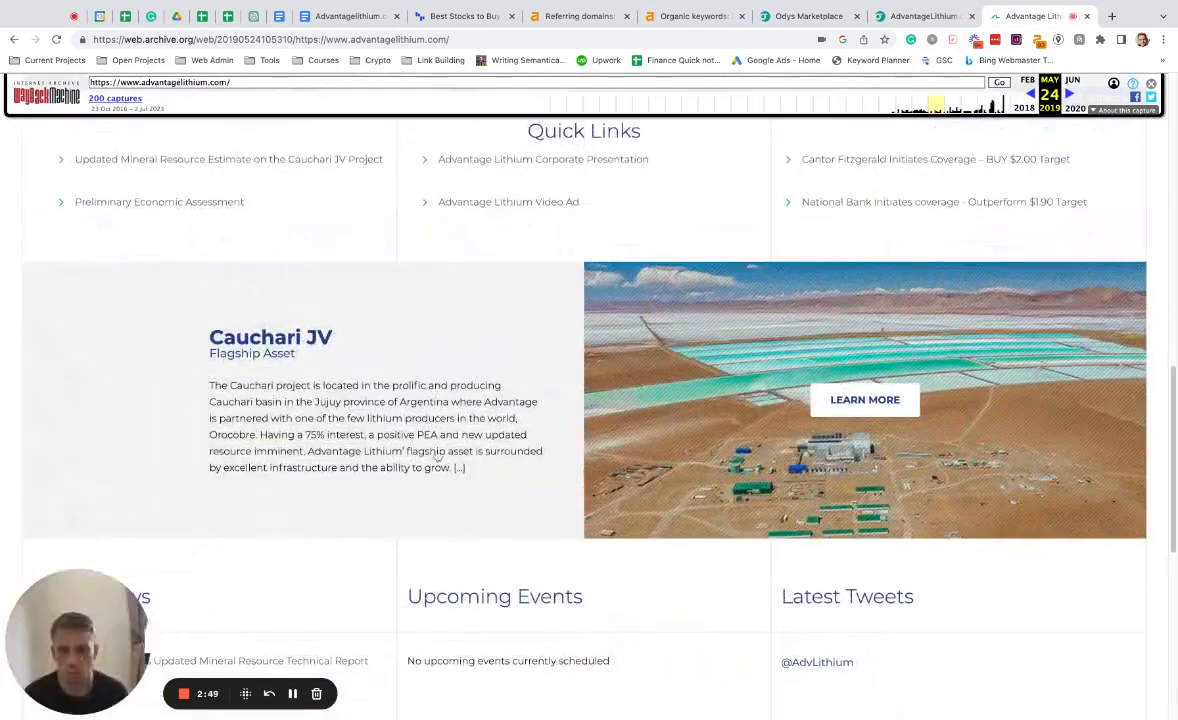
{"action": "scroll", "scroll_direction": "down", "scroll_amount": 3}
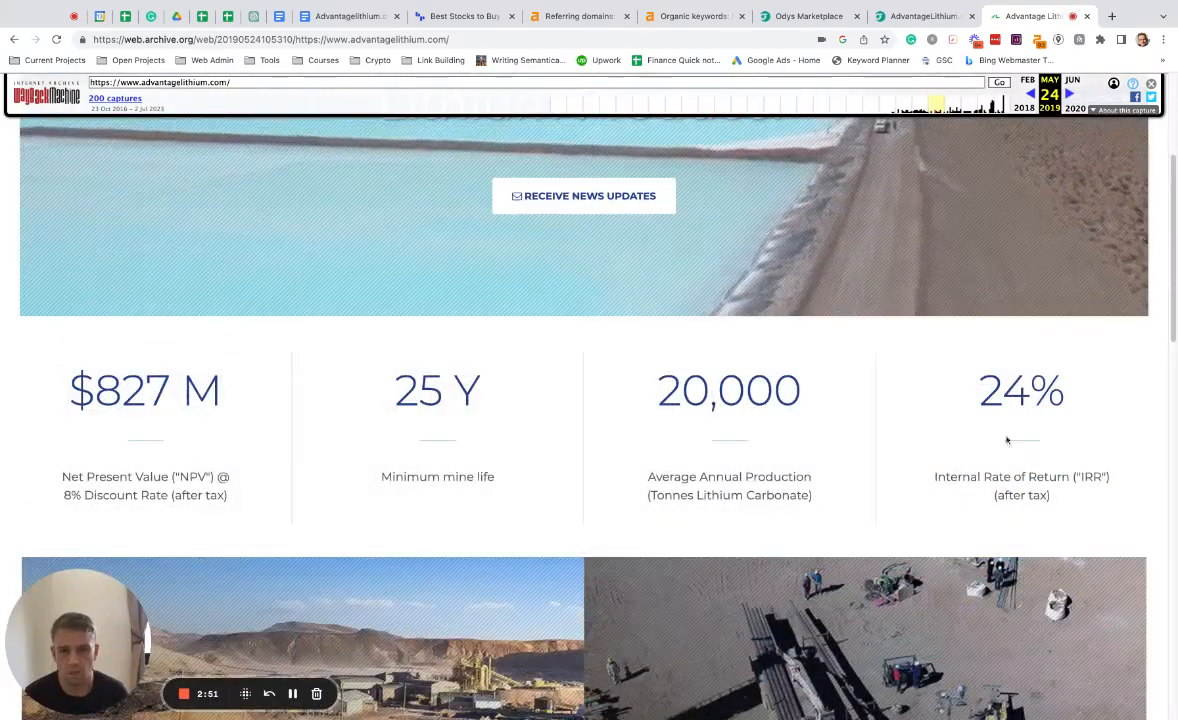
{"action": "double_click", "coordinate": [1020, 476]}
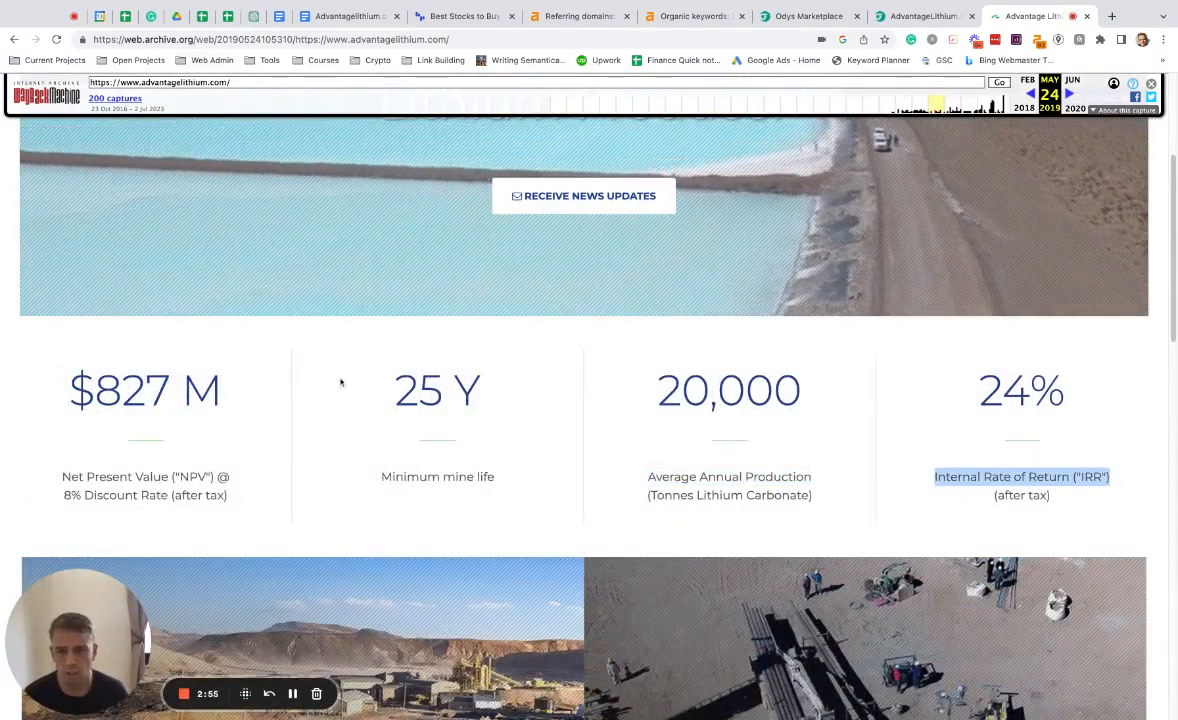
{"action": "scroll", "scroll_direction": "down", "scroll_amount": 3}
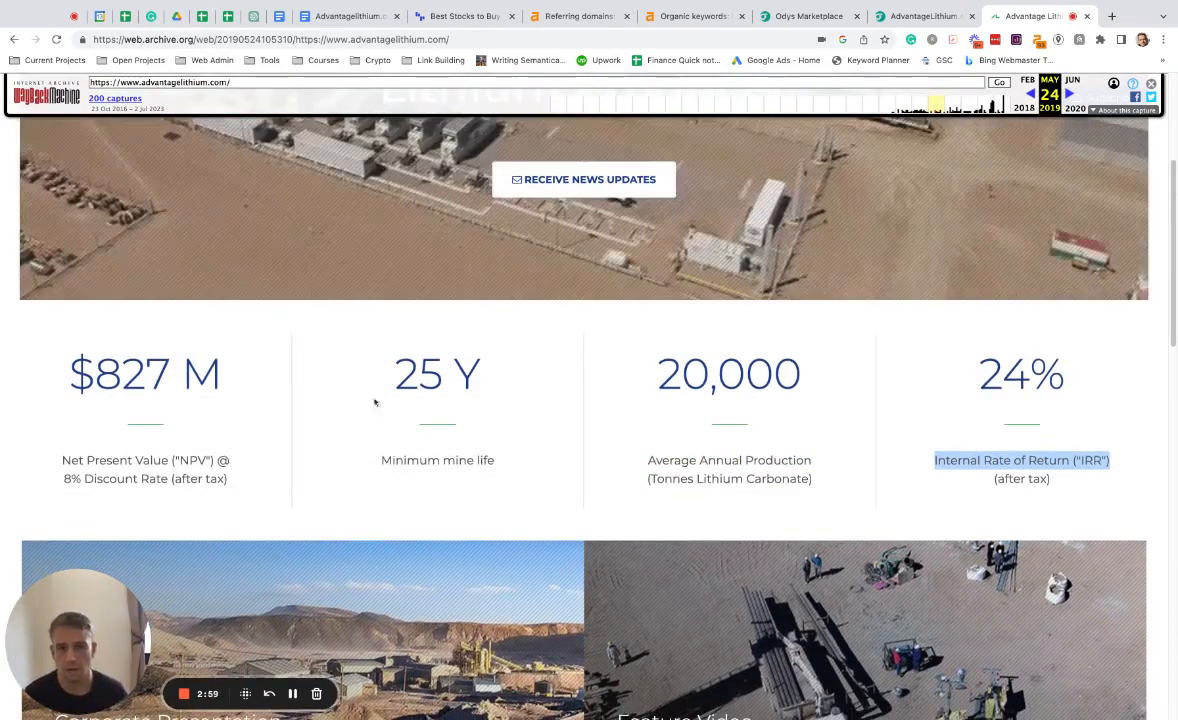
{"action": "mouse_move", "coordinate": [1152, 438]}
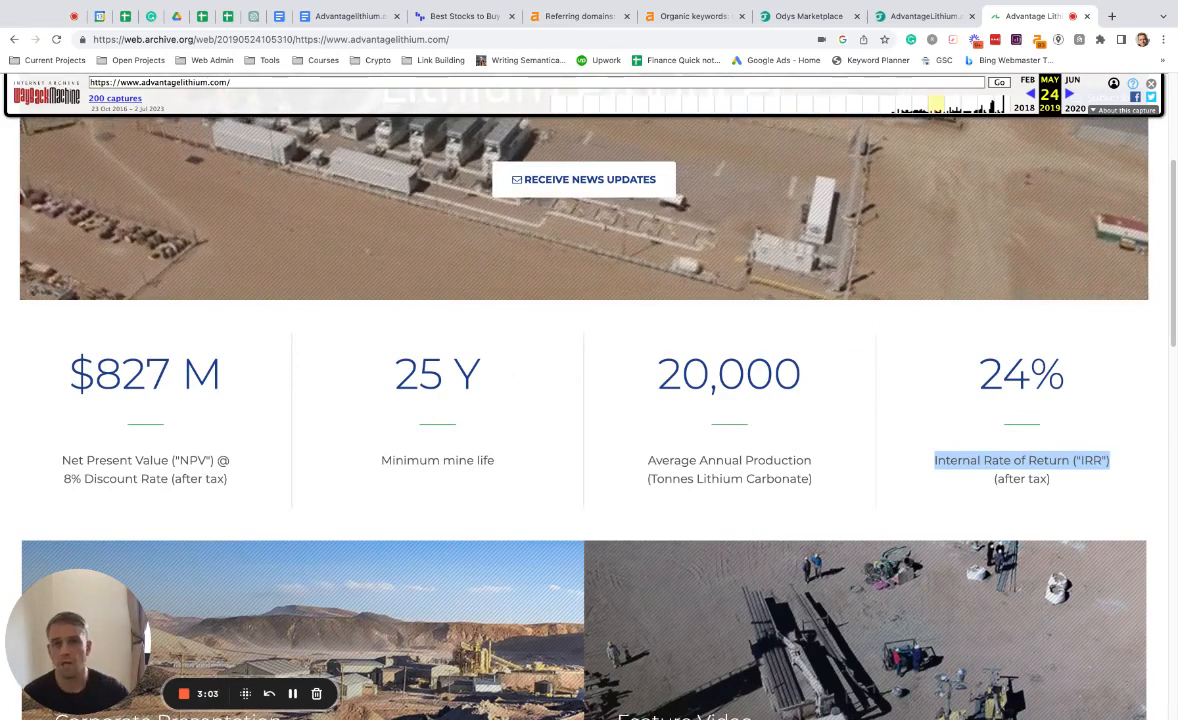
Step: Glance at the Best Stocks example site, then return to the Advantagelithium.com notes document
{"action": "left_click", "coordinate": [464, 16]}
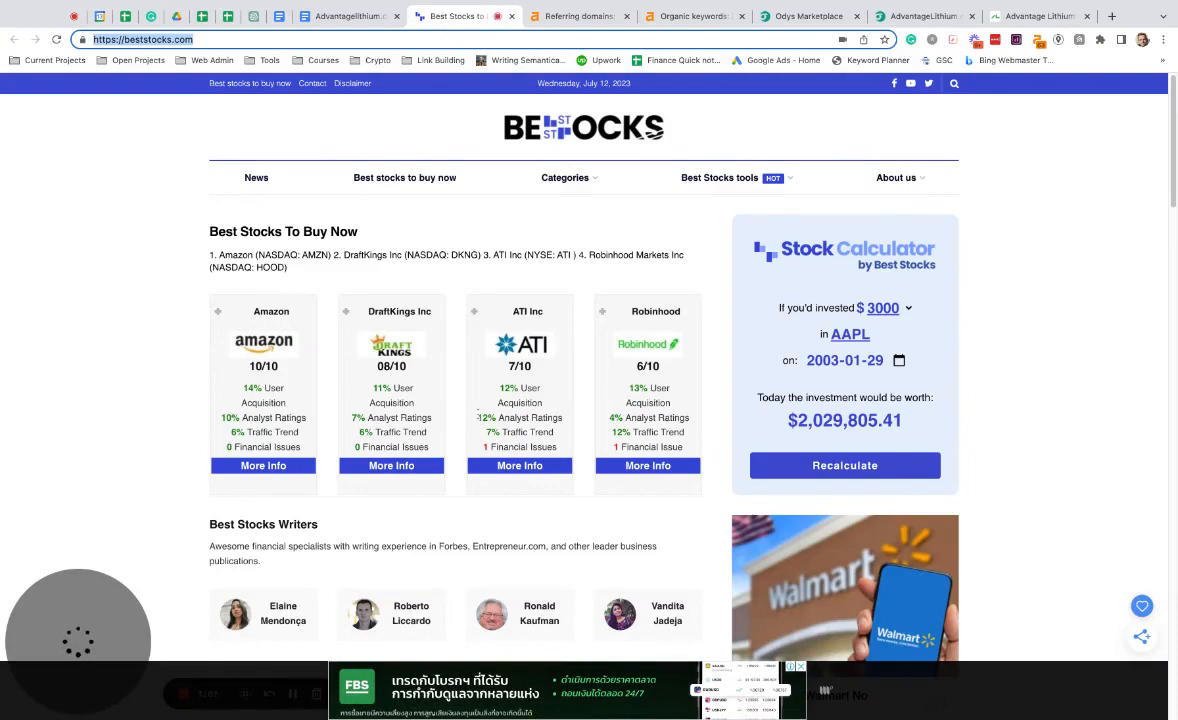
{"action": "scroll", "scroll_direction": "down", "scroll_amount": 3}
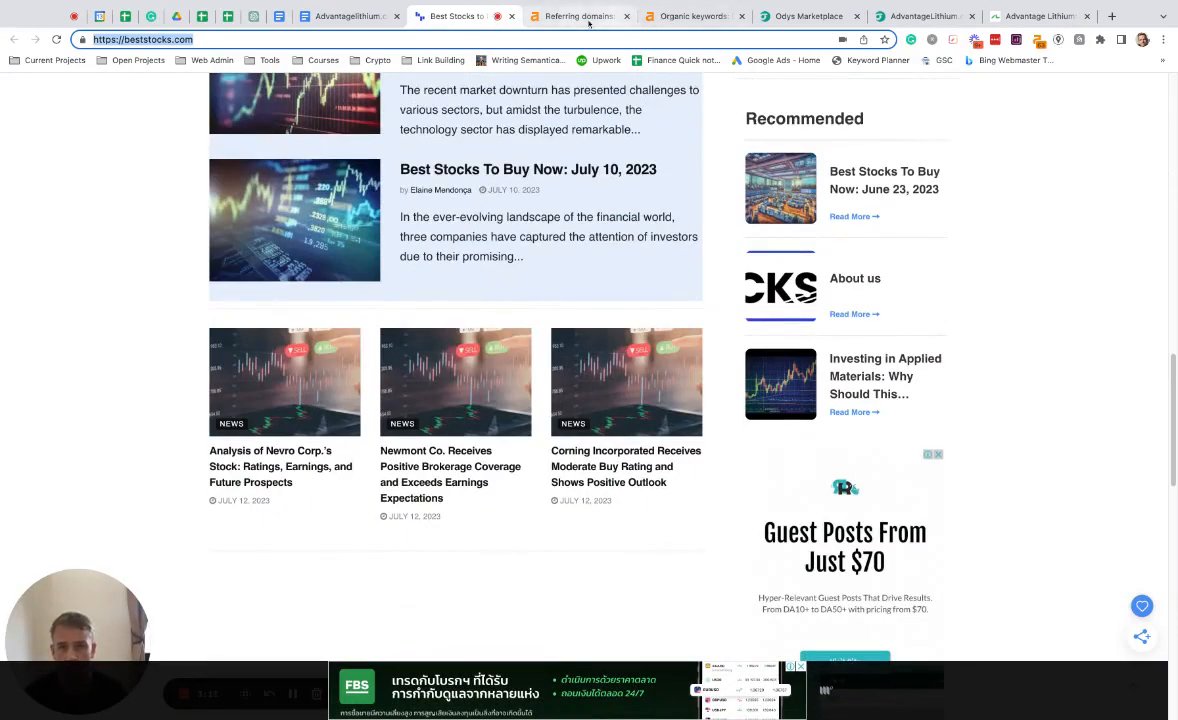
{"action": "left_click", "coordinate": [356, 16]}
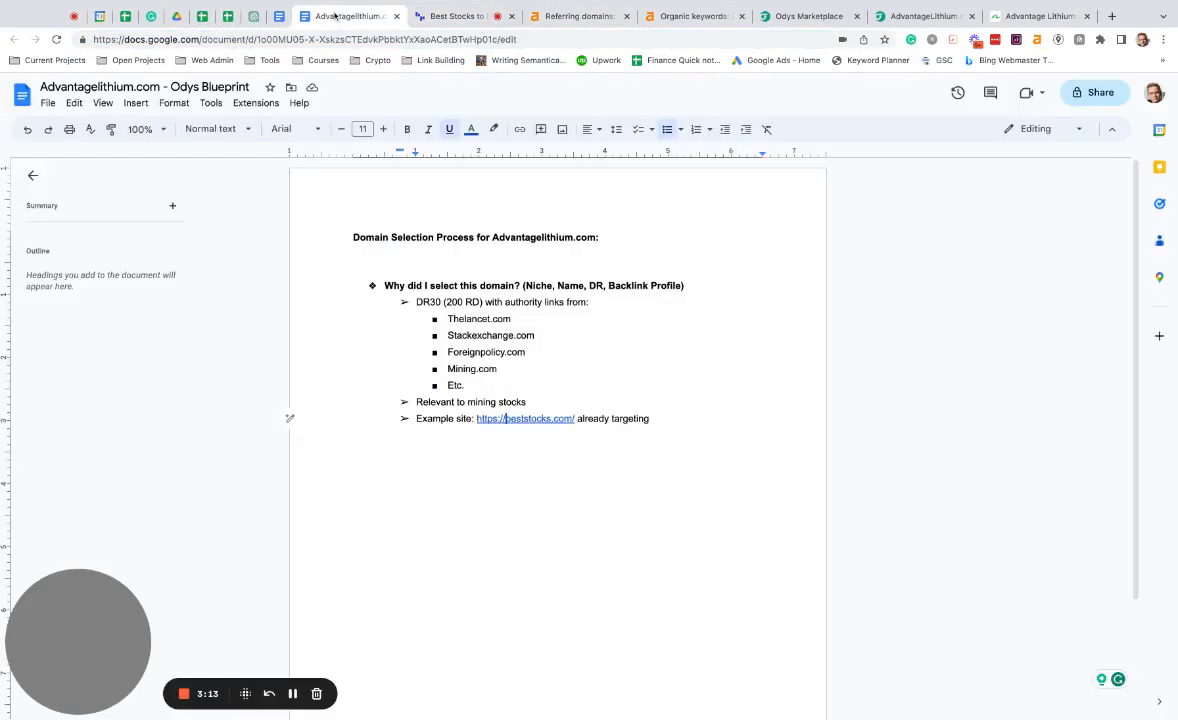
{"action": "left_click", "coordinate": [652, 418]}
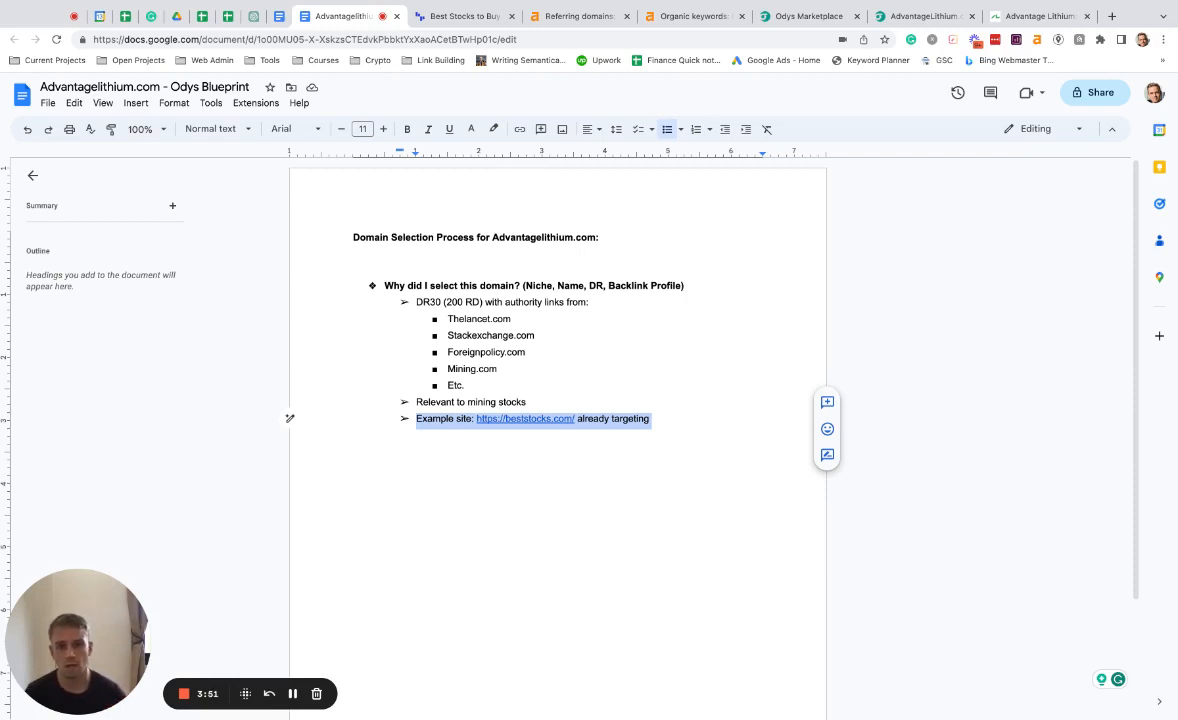
{"action": "mouse_move", "coordinate": [192, 668]}
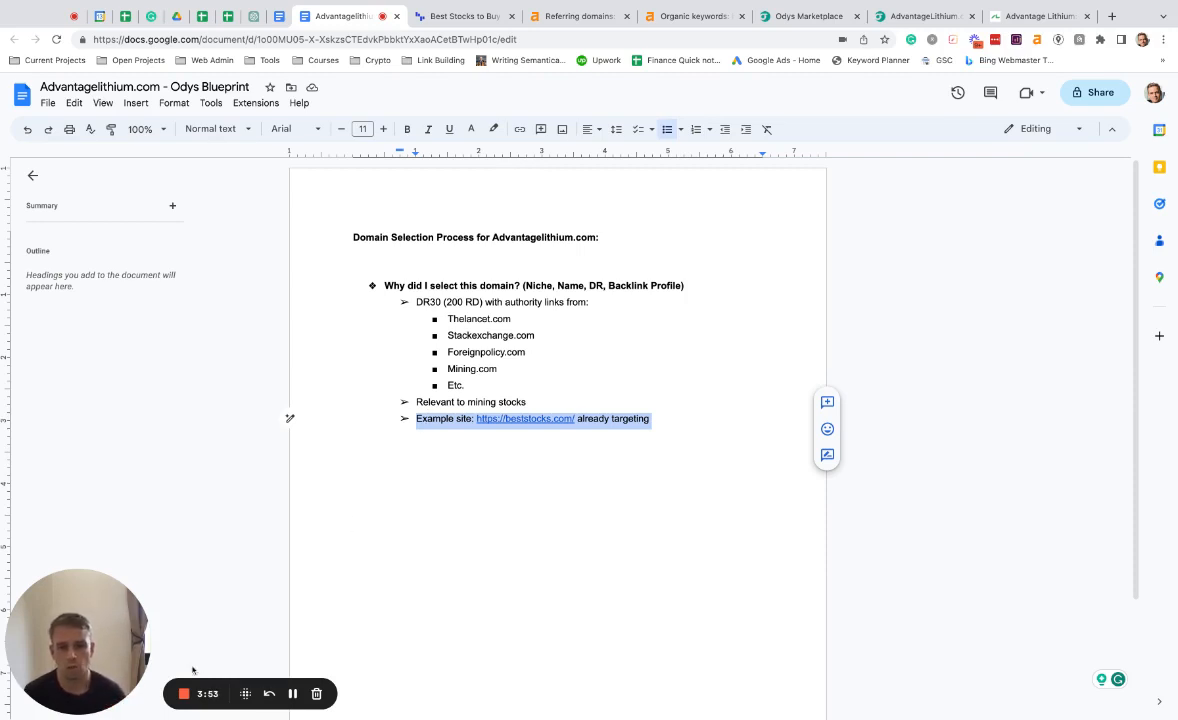